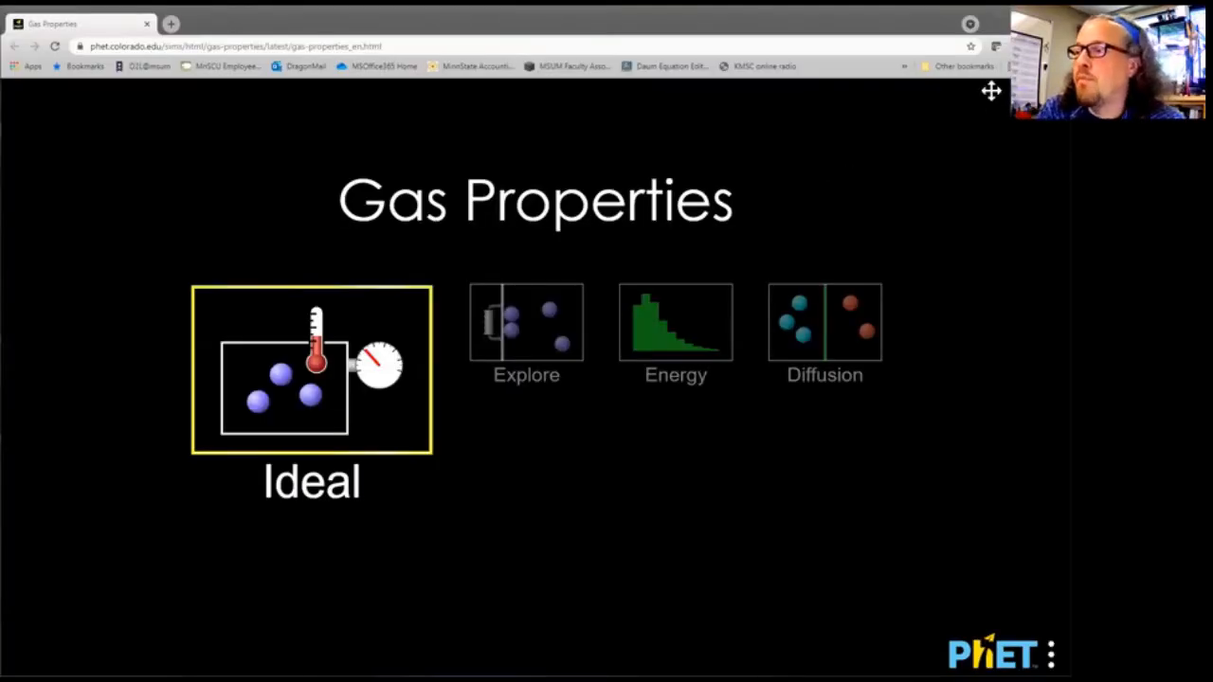
pyautogui.moveTo(1000, 36)
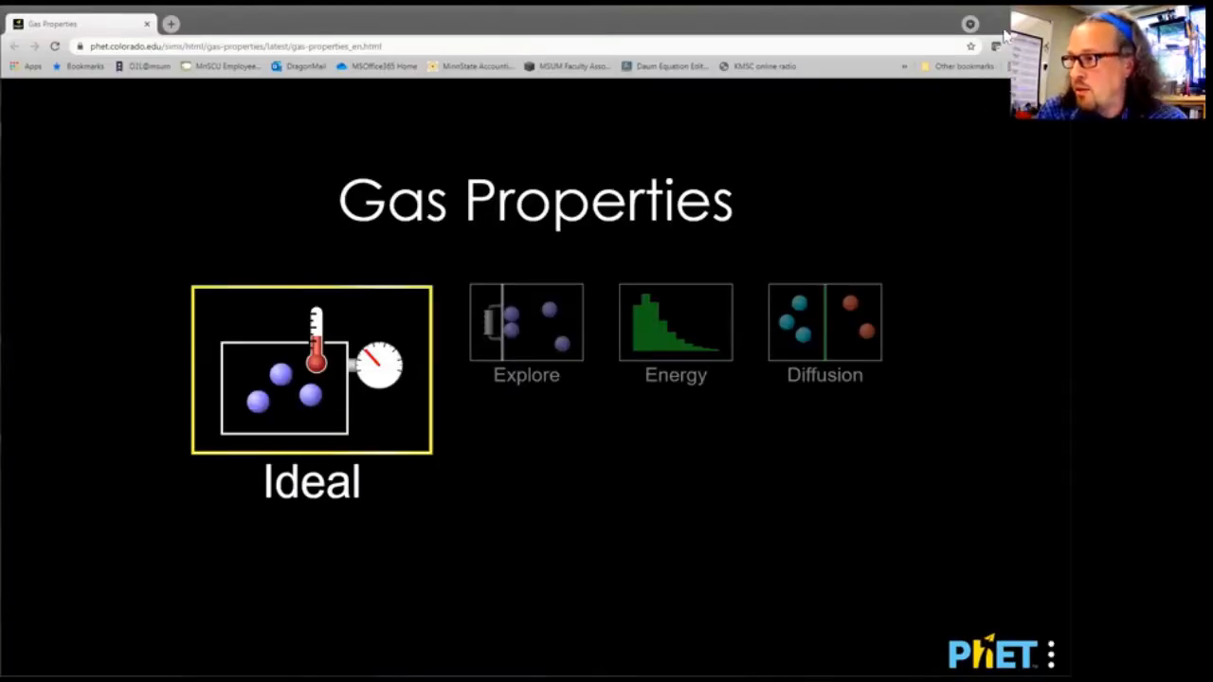
pyautogui.moveTo(830, 148)
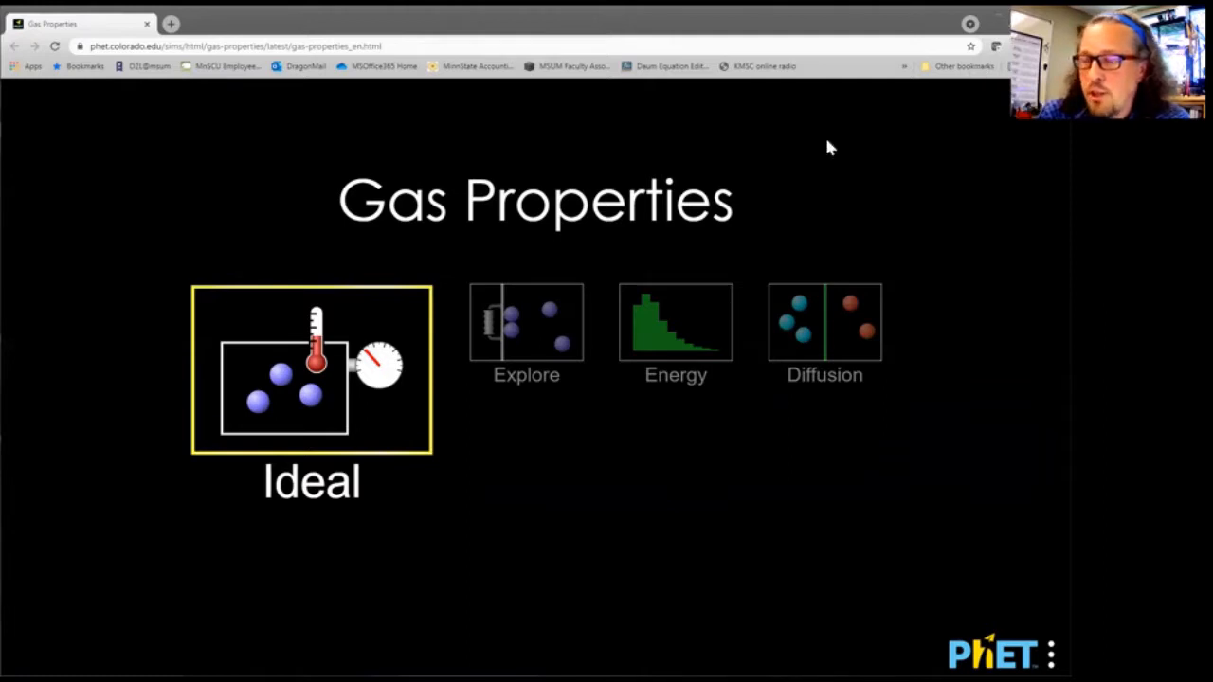
pyautogui.moveTo(553, 239)
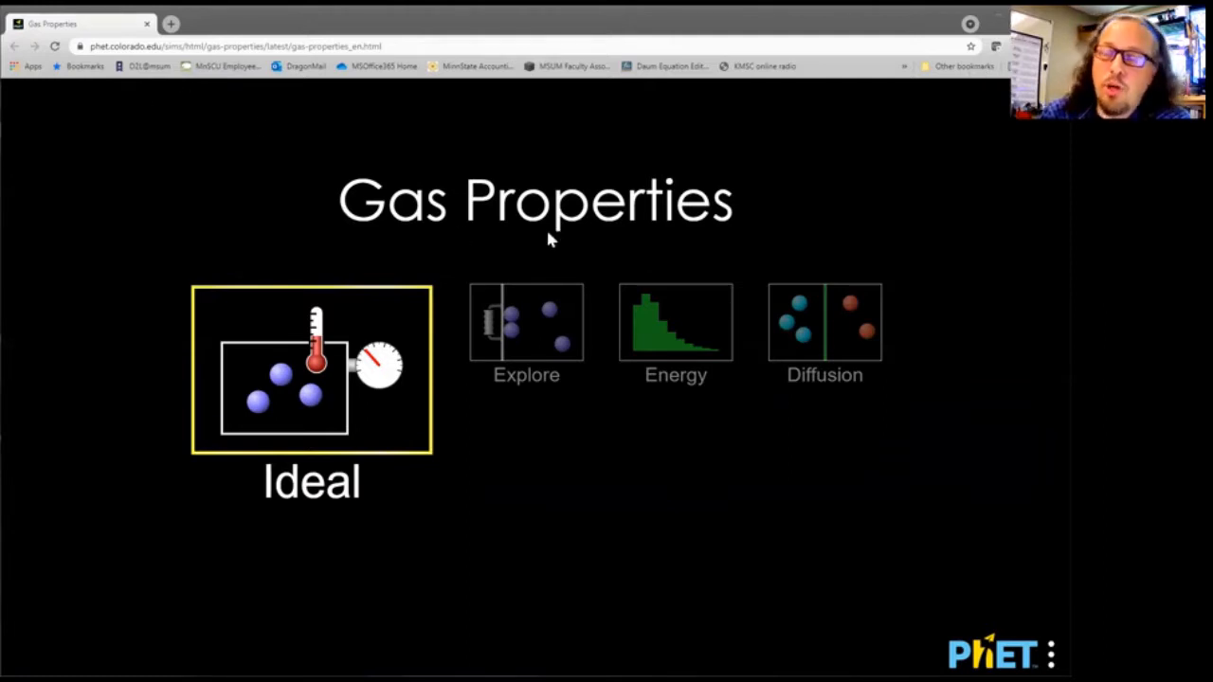
pyautogui.moveTo(332, 218)
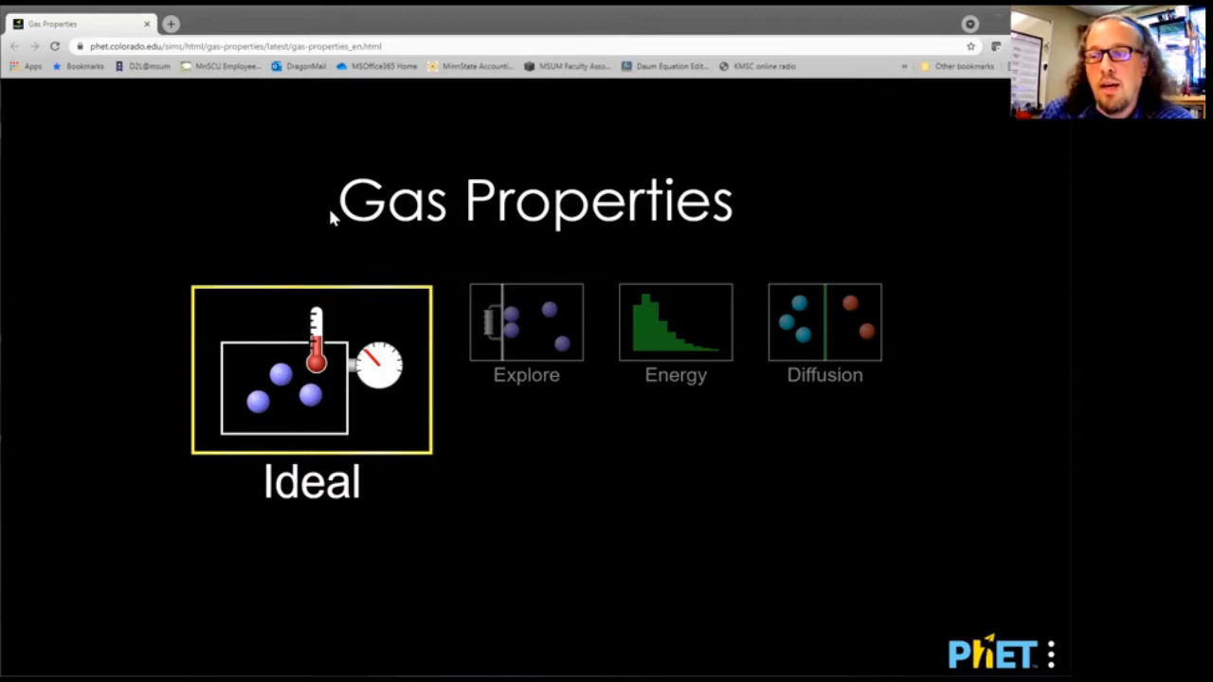
pyautogui.moveTo(280, 390)
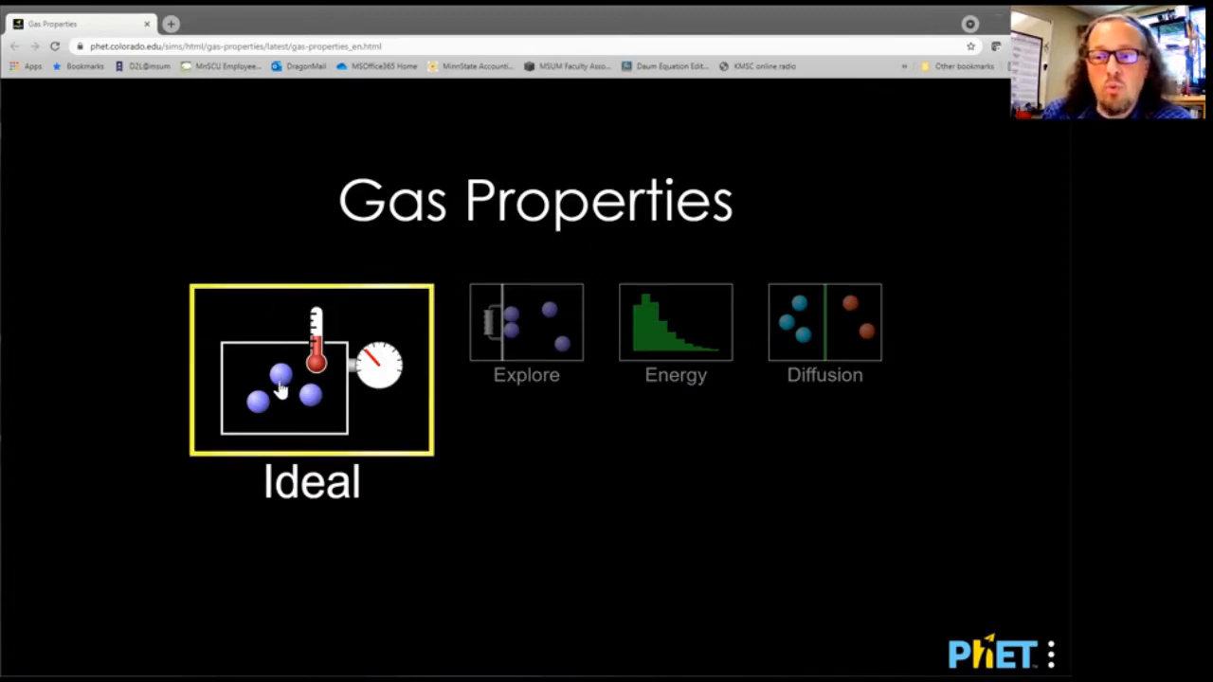
# - Enter the Ideal screen from the home screen, showing the empty container at 0.0 atm
pyautogui.click(311, 370)
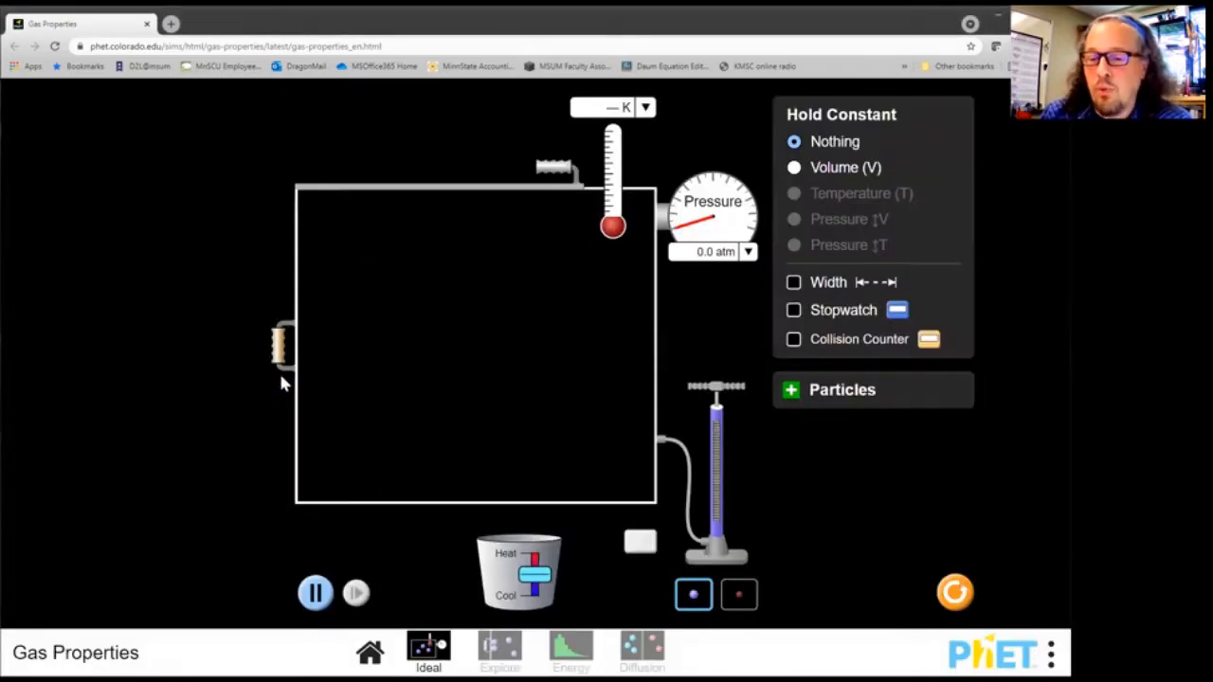
pyautogui.moveTo(568, 370)
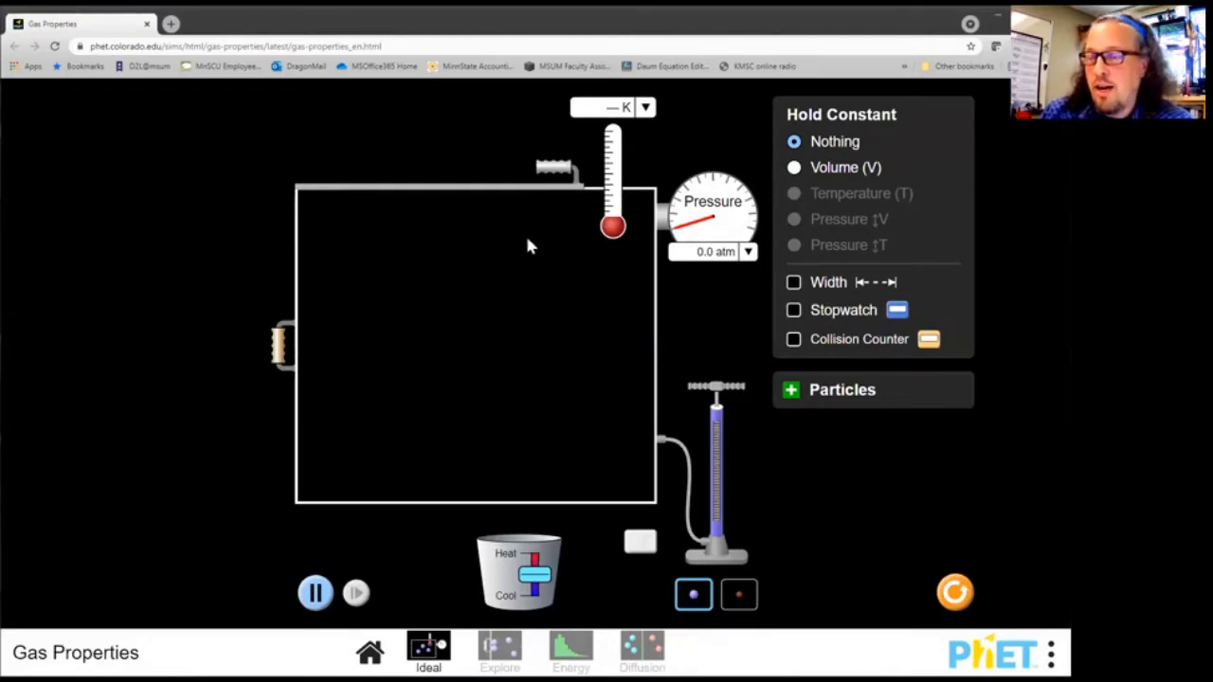
pyautogui.moveTo(520, 244)
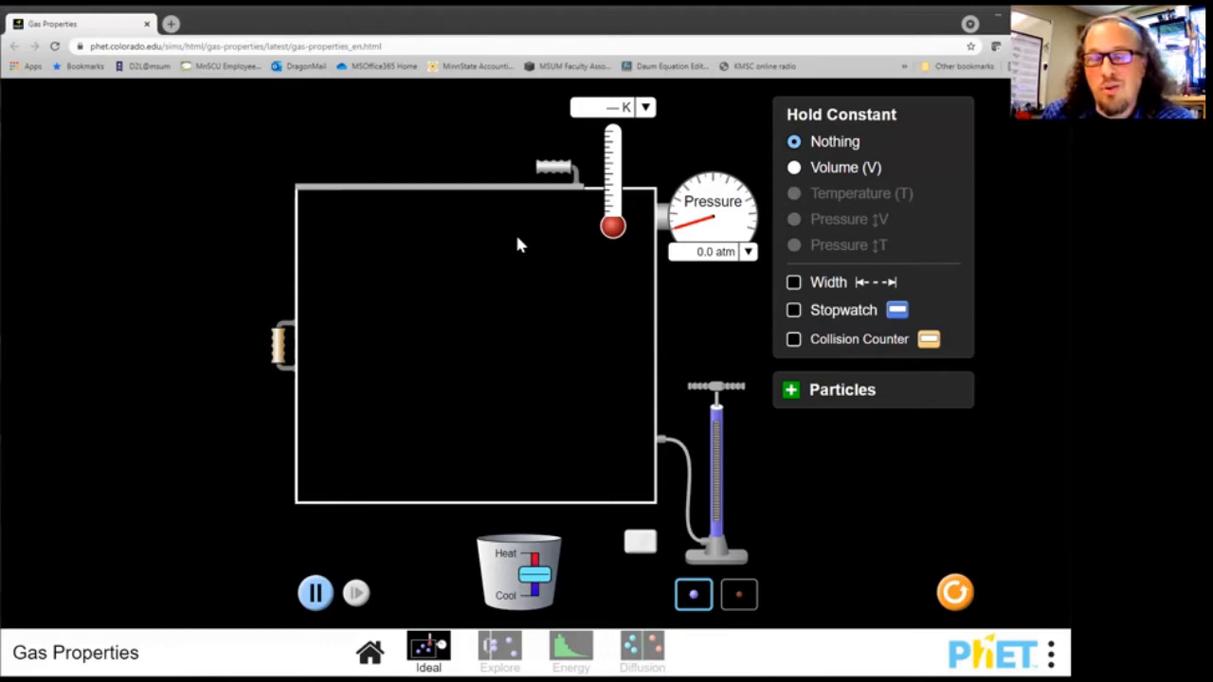
pyautogui.moveTo(542, 249)
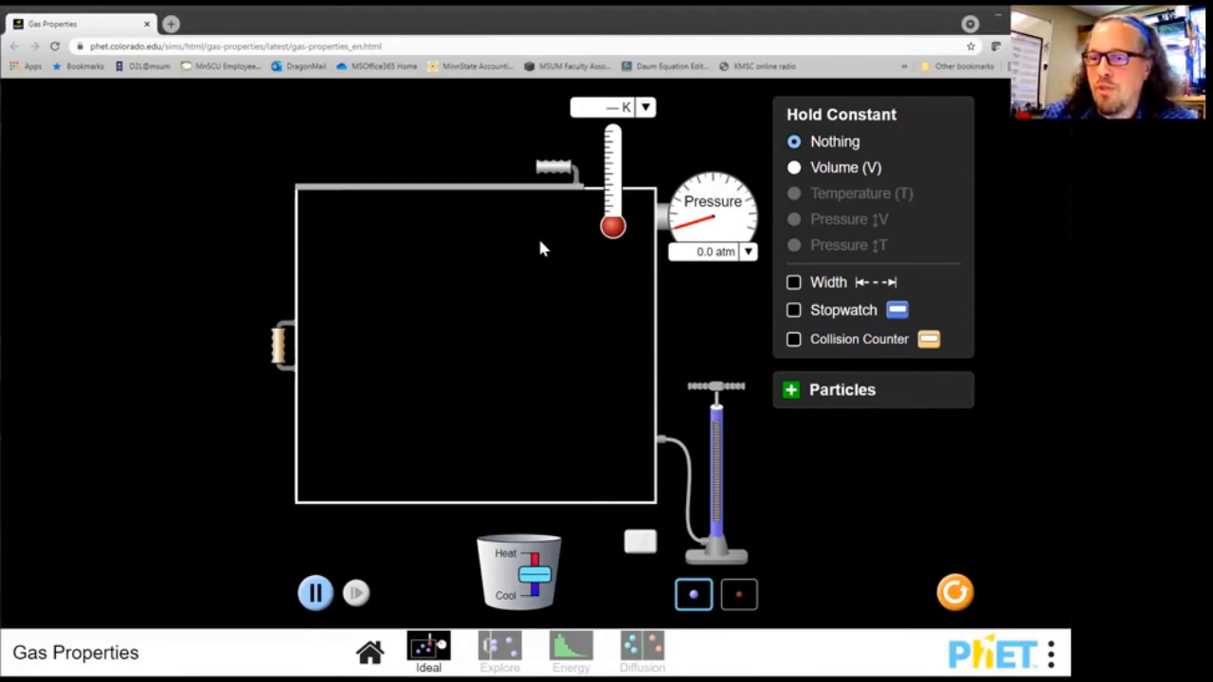
pyautogui.moveTo(614, 169)
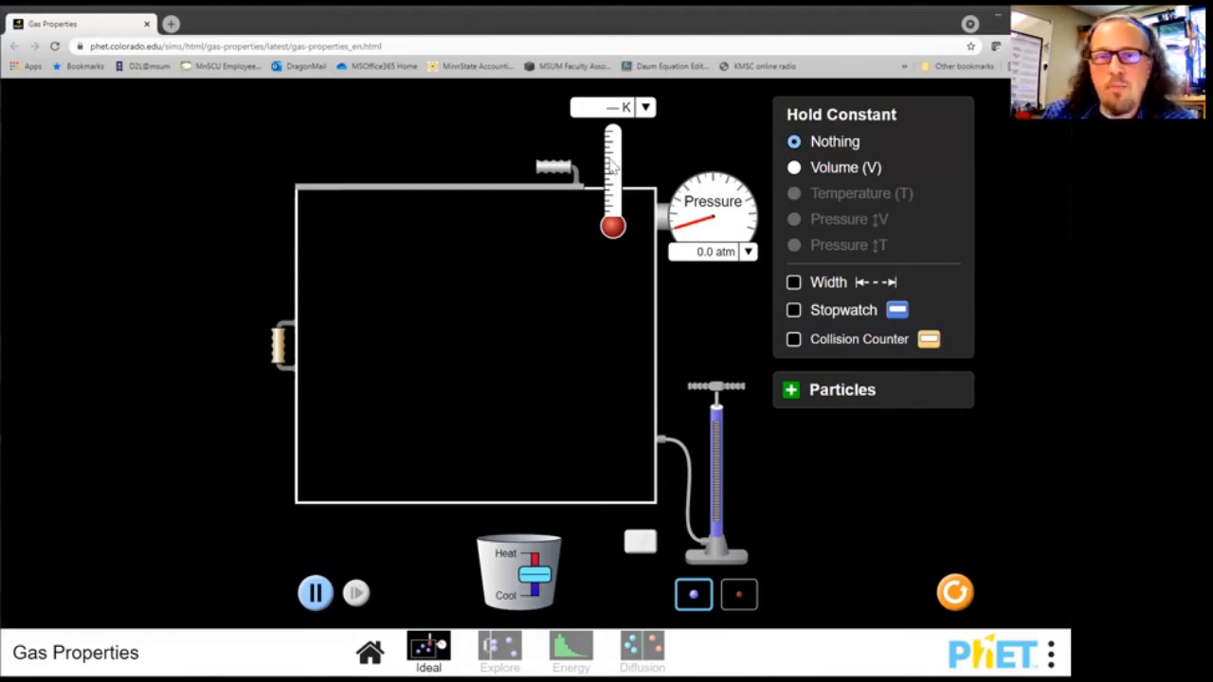
pyautogui.moveTo(438, 353)
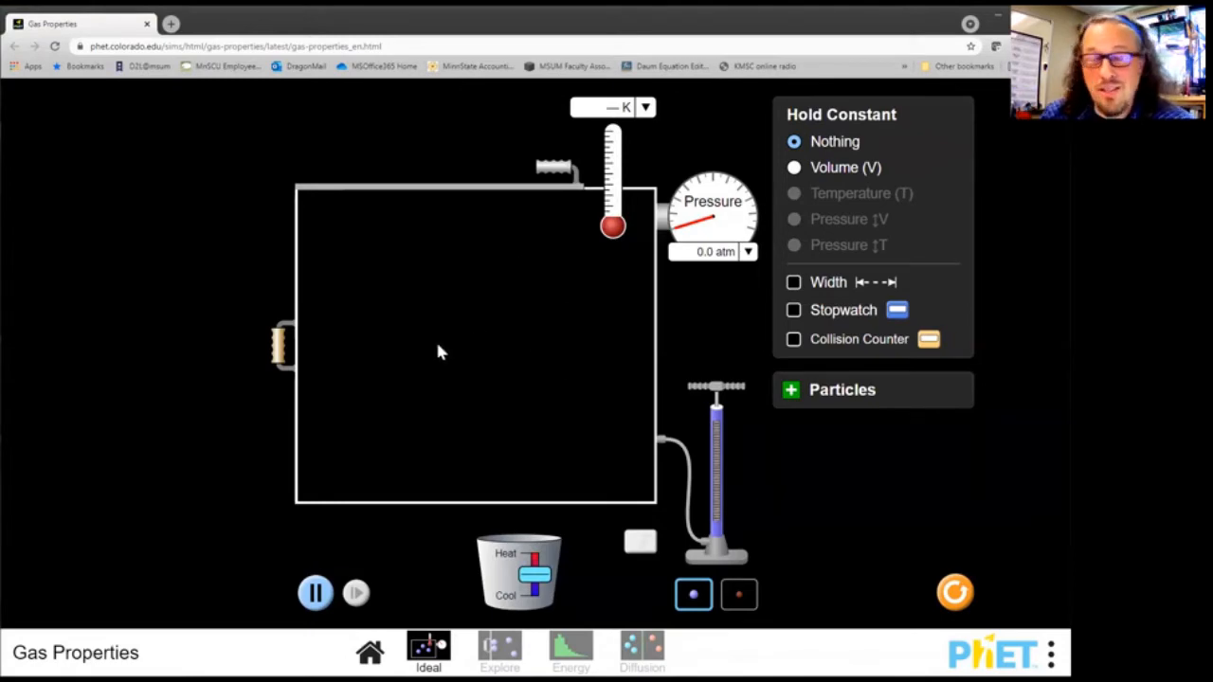
pyautogui.moveTo(611, 236)
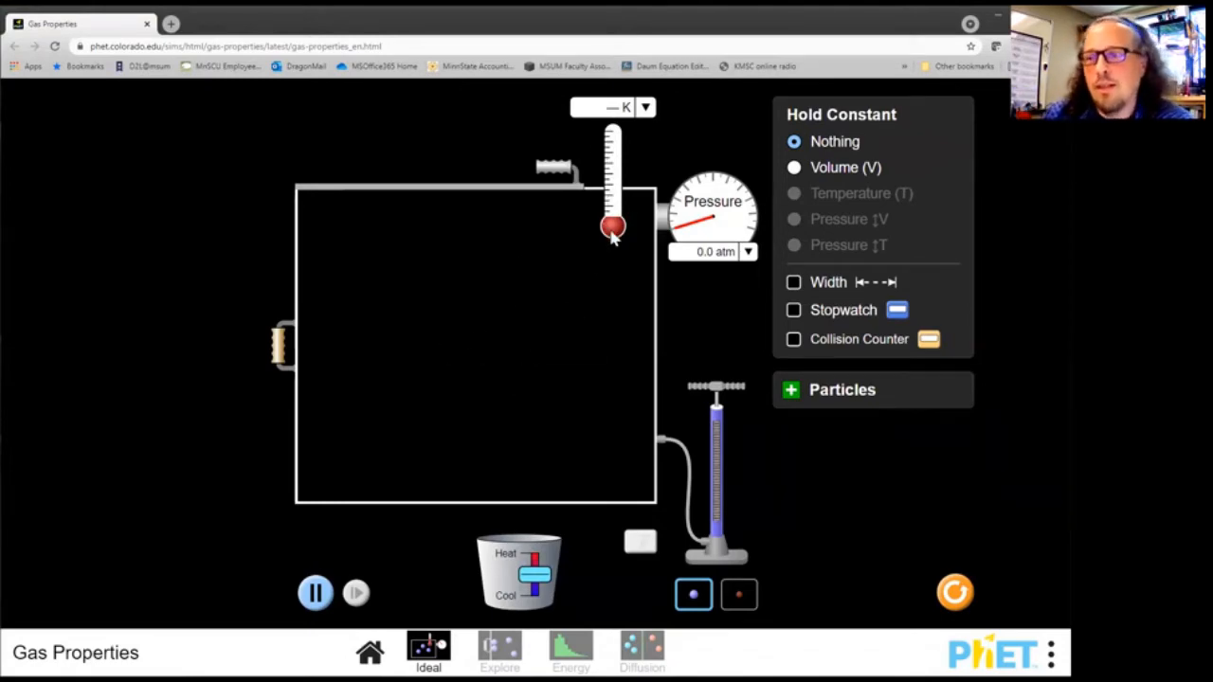
pyautogui.moveTo(473, 307)
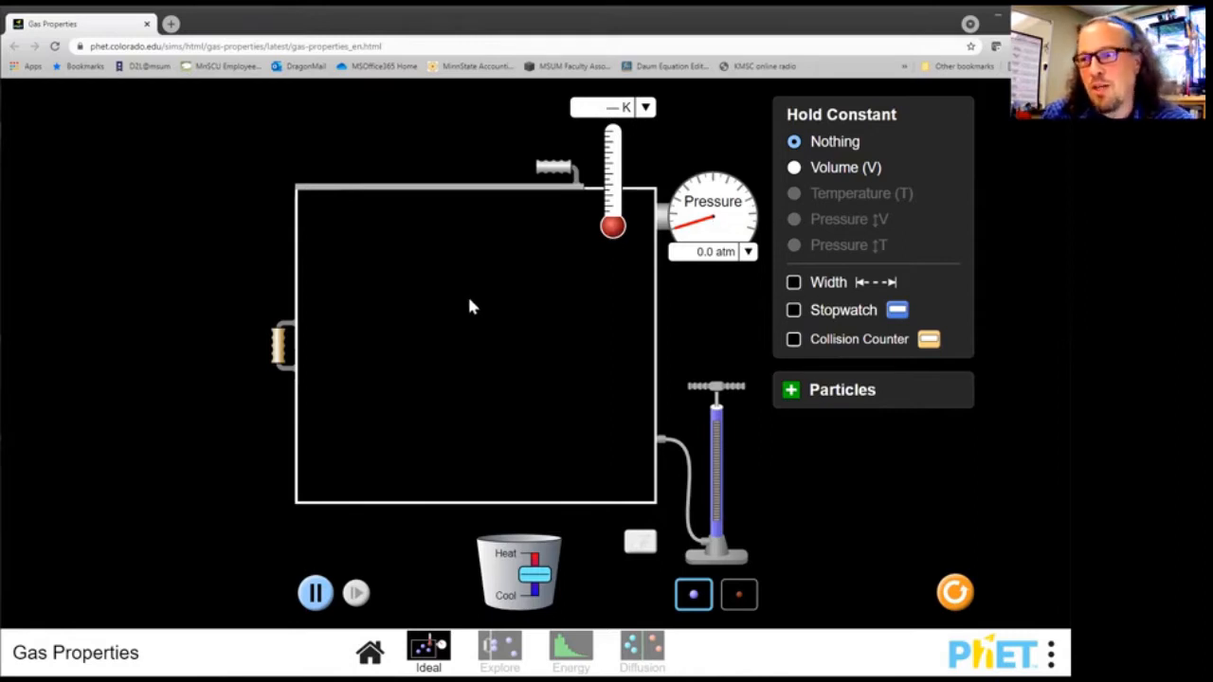
pyautogui.moveTo(465, 318)
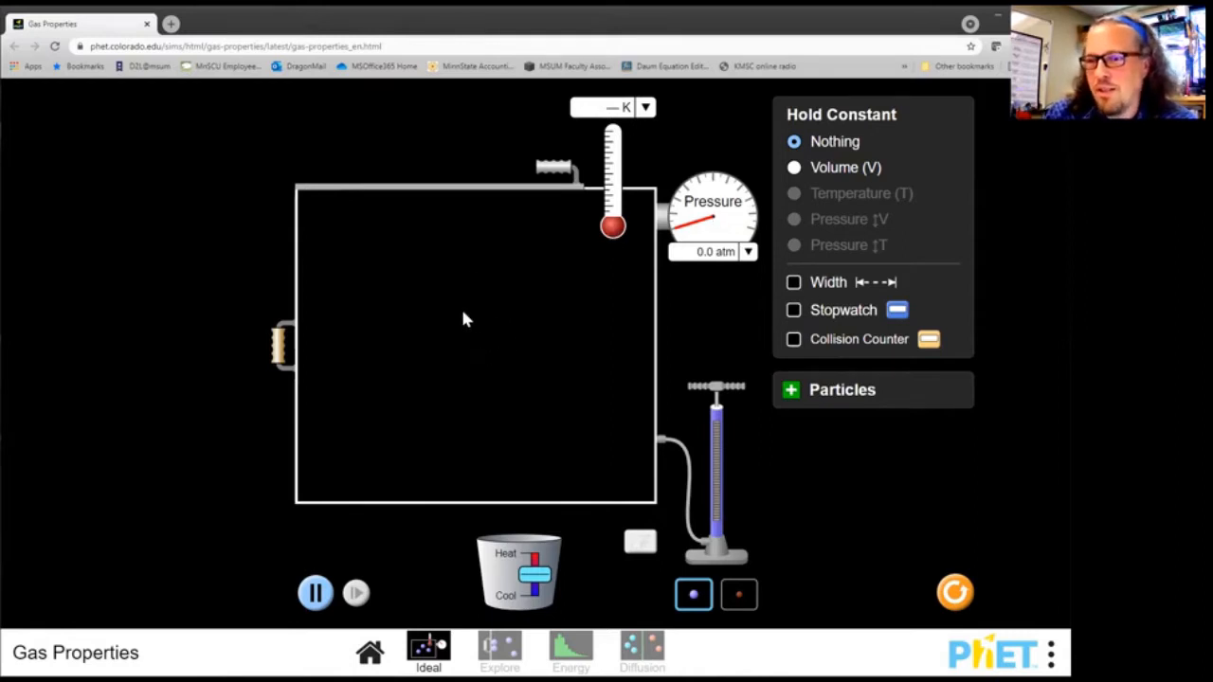
pyautogui.moveTo(464, 311)
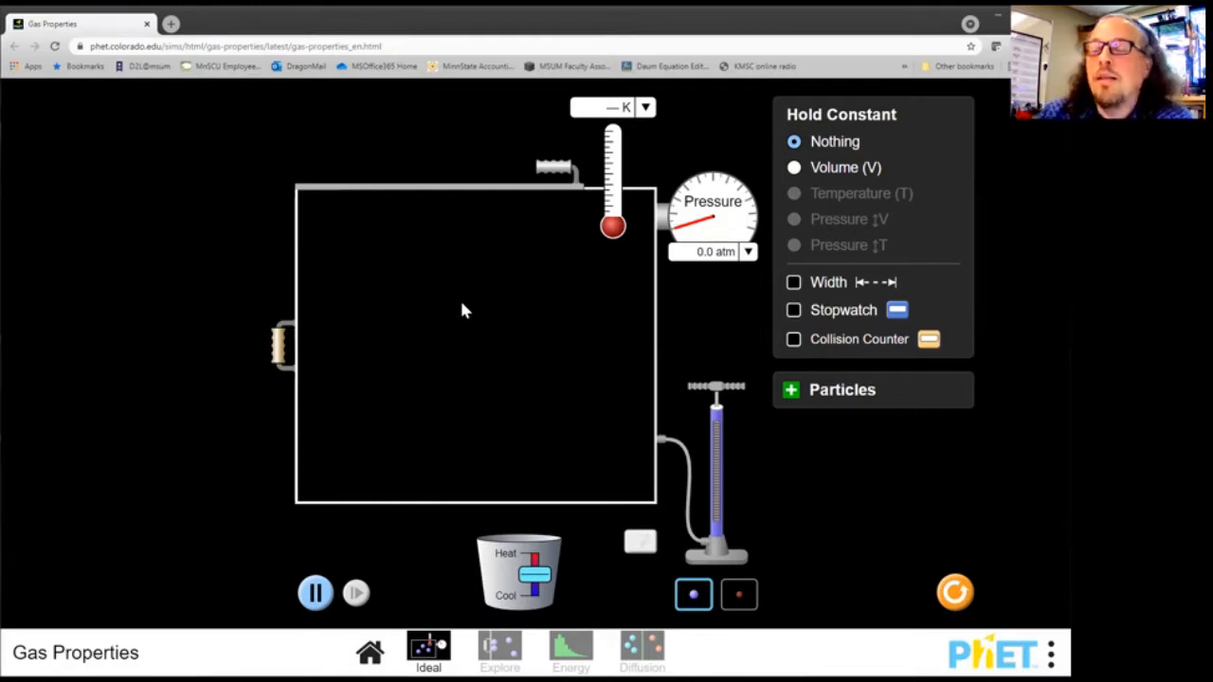
pyautogui.moveTo(407, 331)
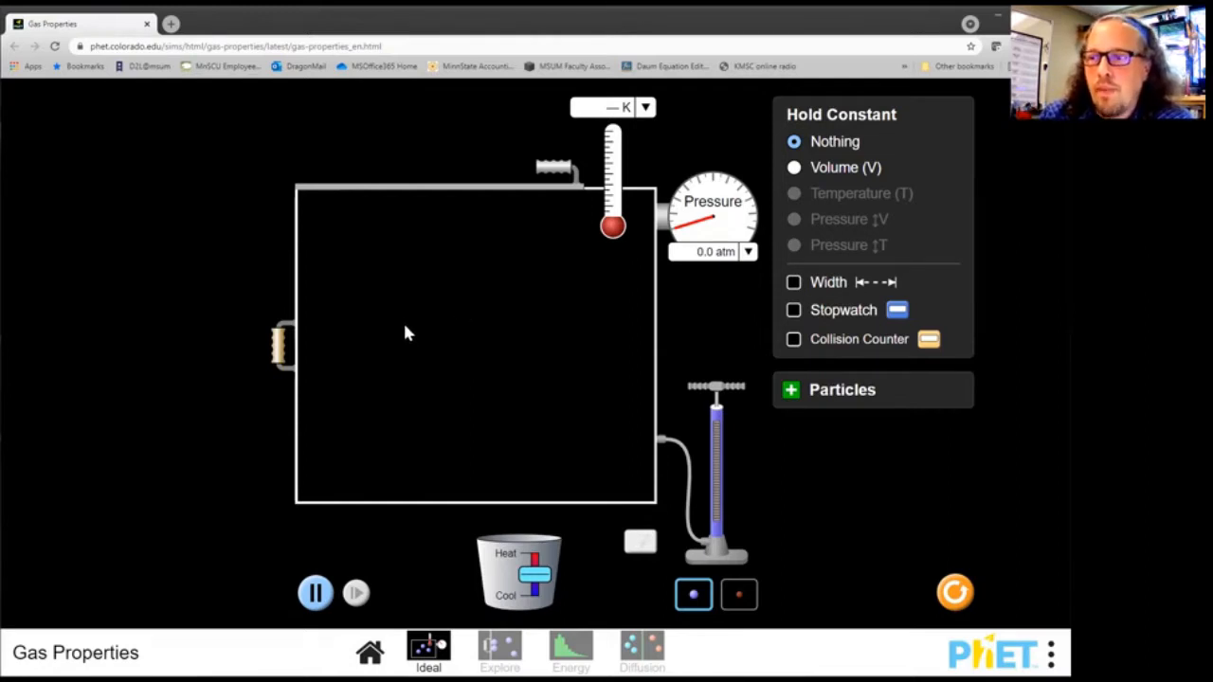
pyautogui.moveTo(396, 292)
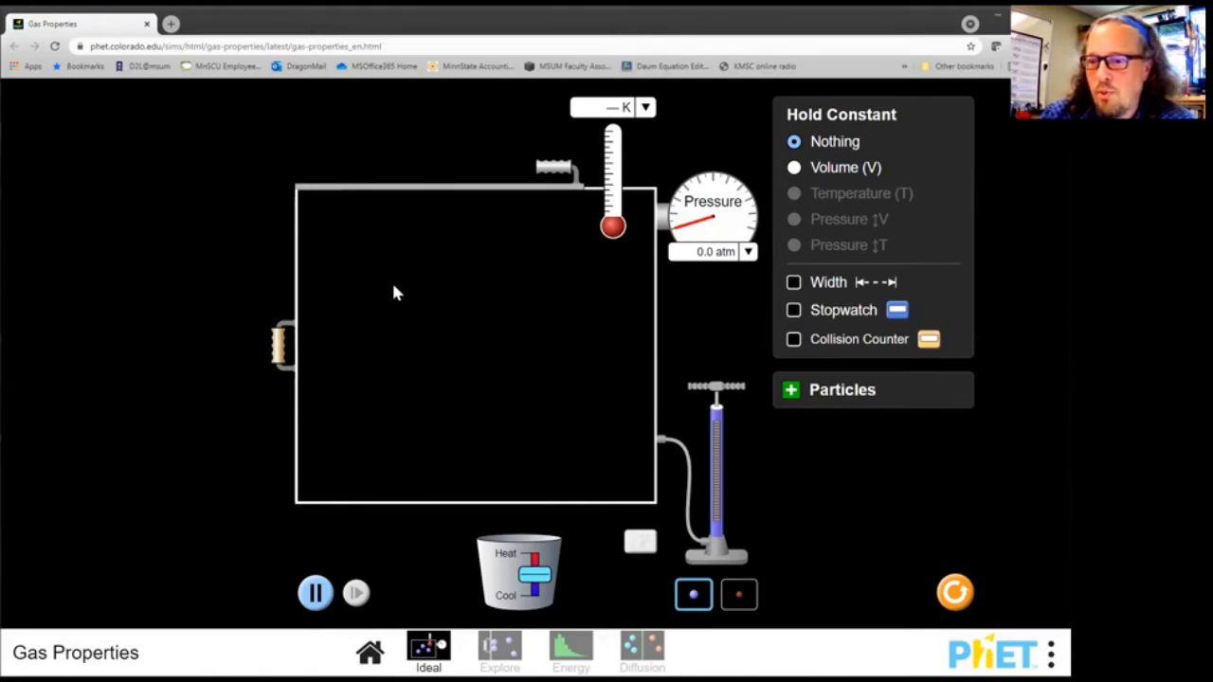
pyautogui.moveTo(285, 345); pyautogui.dragTo(167, 345)
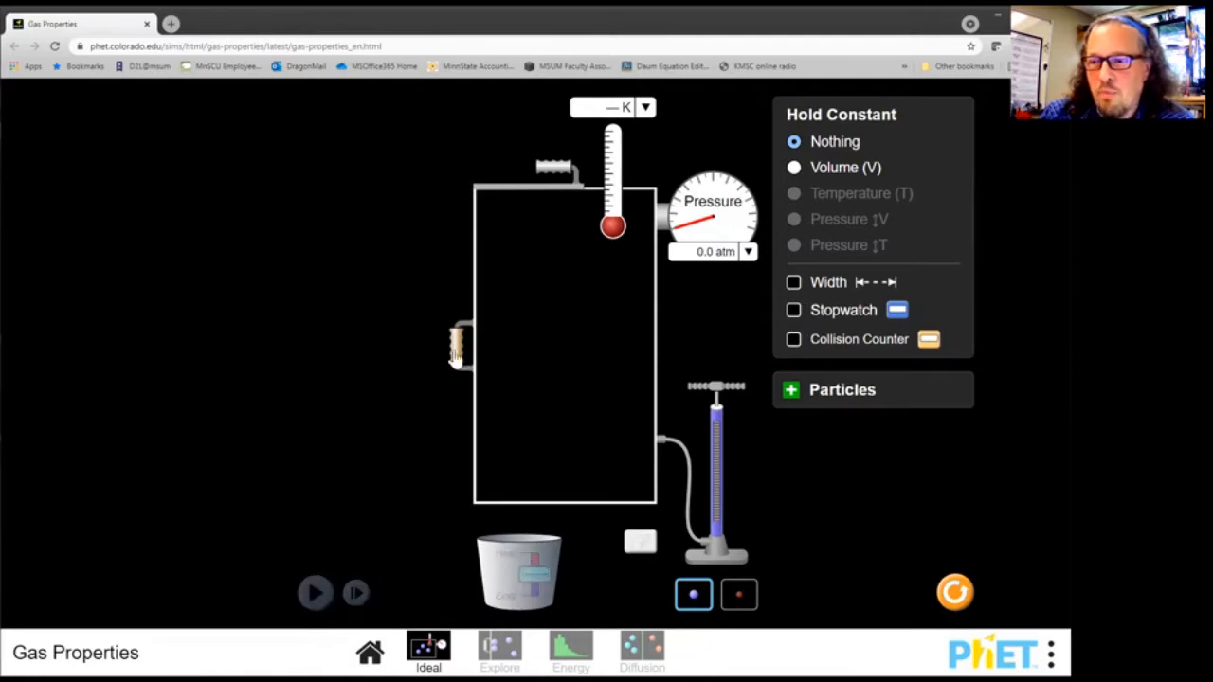
pyautogui.click(314, 592)
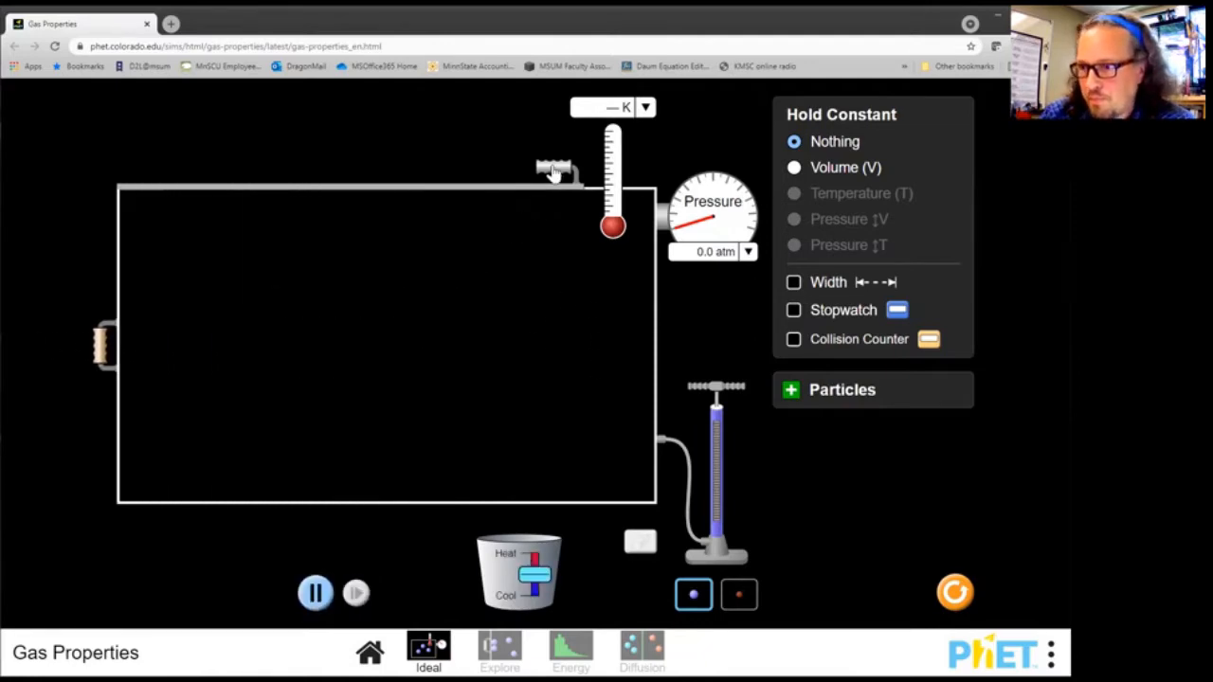
pyautogui.moveTo(549, 170); pyautogui.dragTo(132, 171)
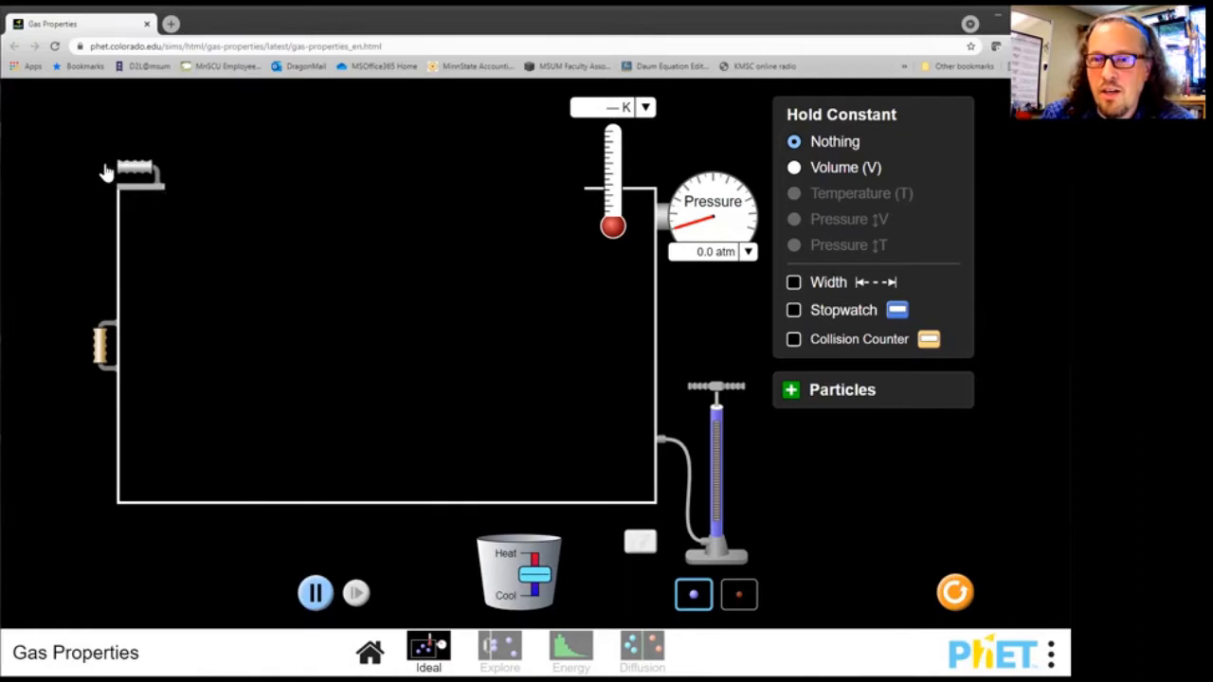
pyautogui.moveTo(136, 171); pyautogui.dragTo(332, 168)
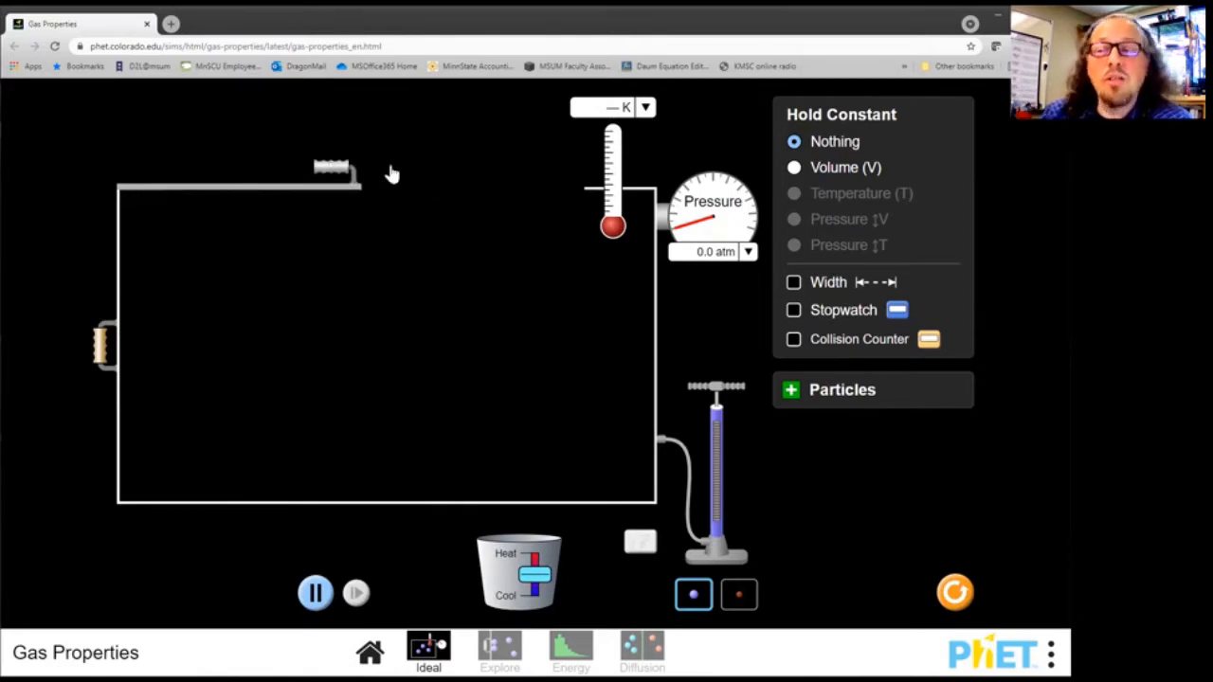
pyautogui.moveTo(331, 169); pyautogui.dragTo(553, 169)
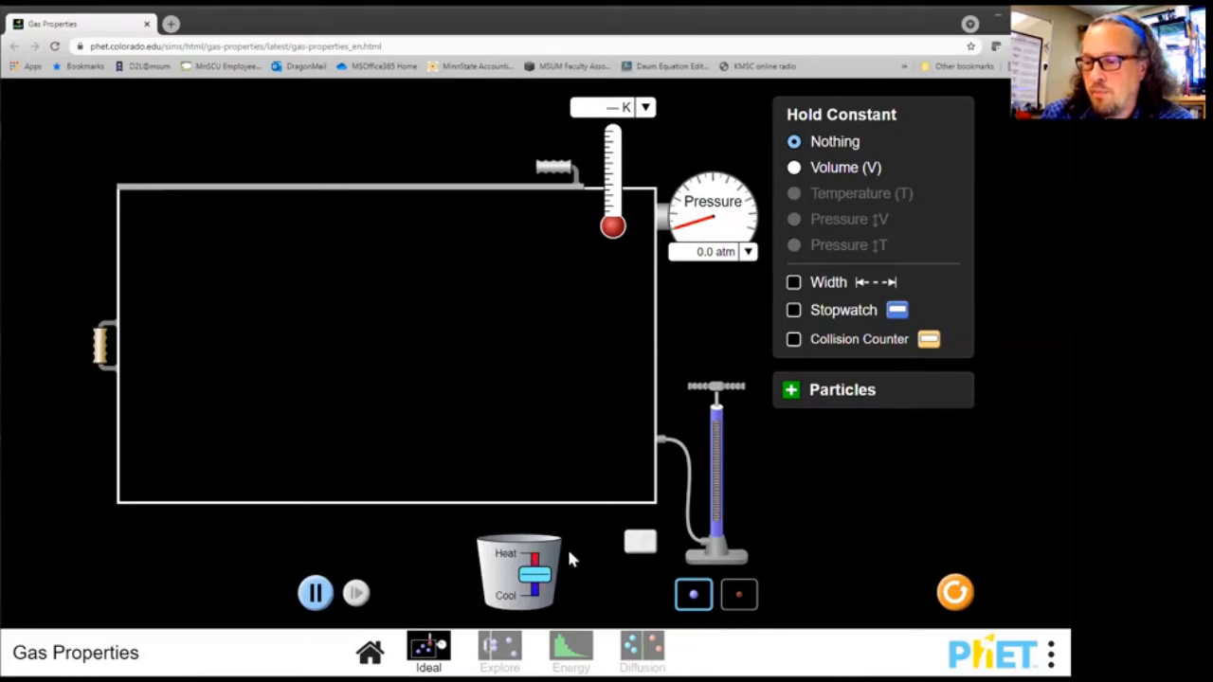
pyautogui.moveTo(534, 568); pyautogui.dragTo(534, 546)
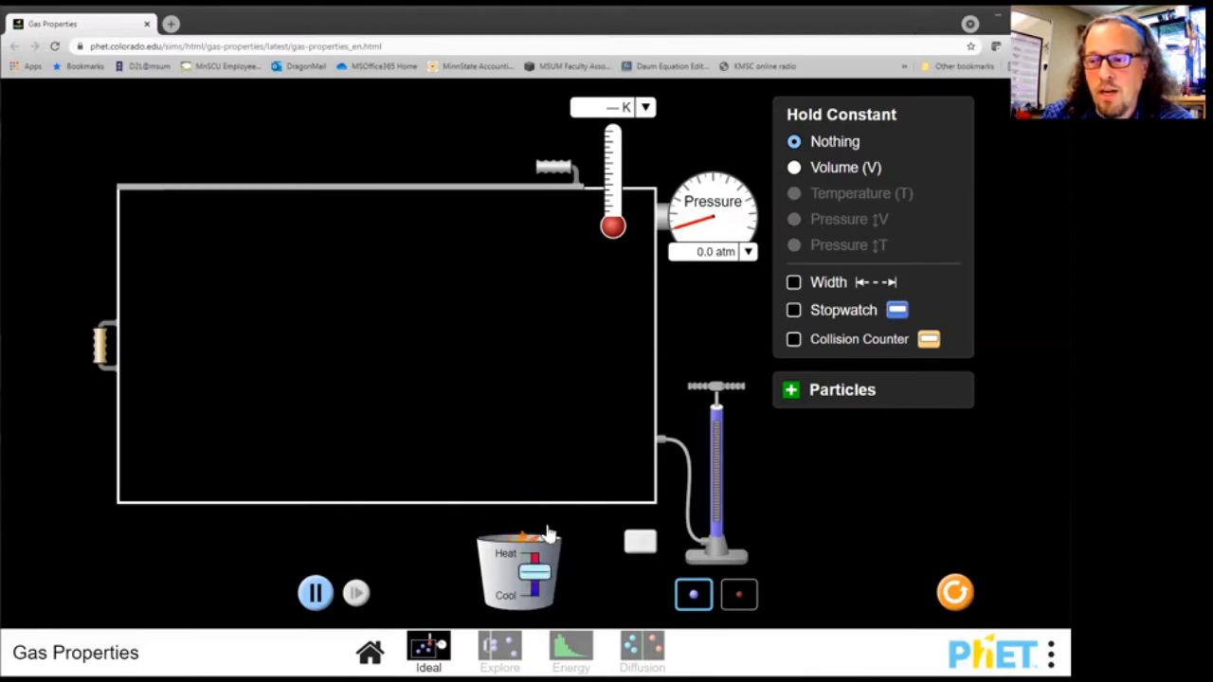
pyautogui.moveTo(534, 568); pyautogui.dragTo(538, 576)
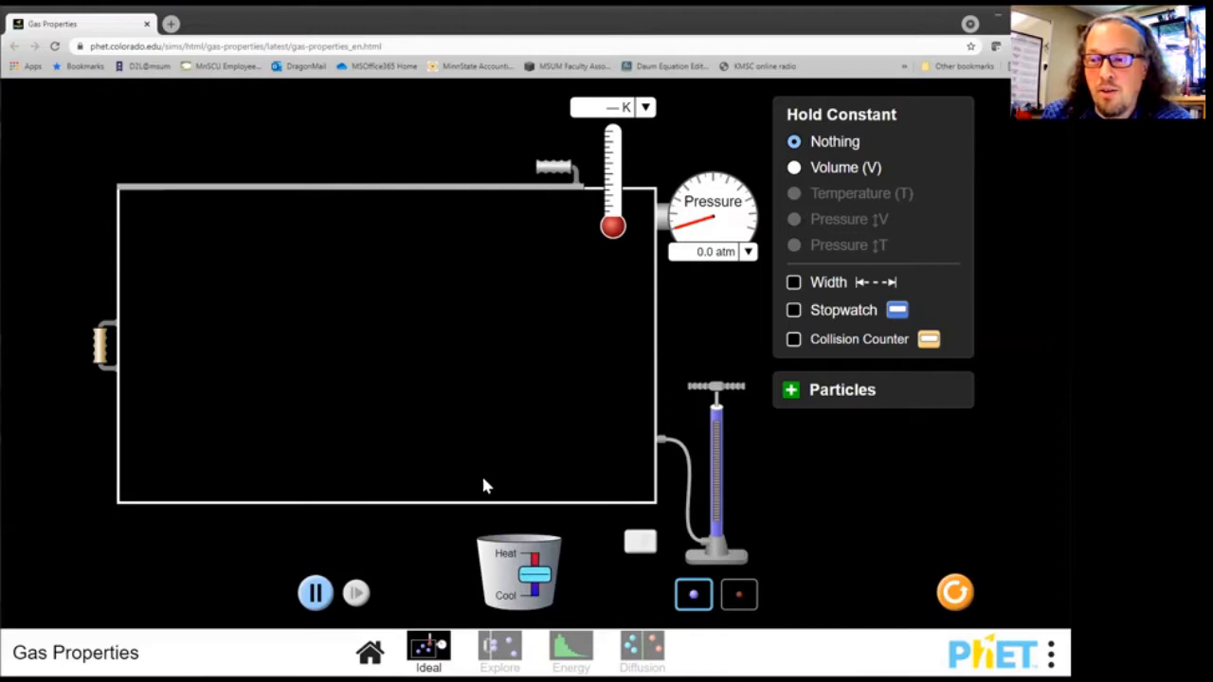
pyautogui.moveTo(491, 330)
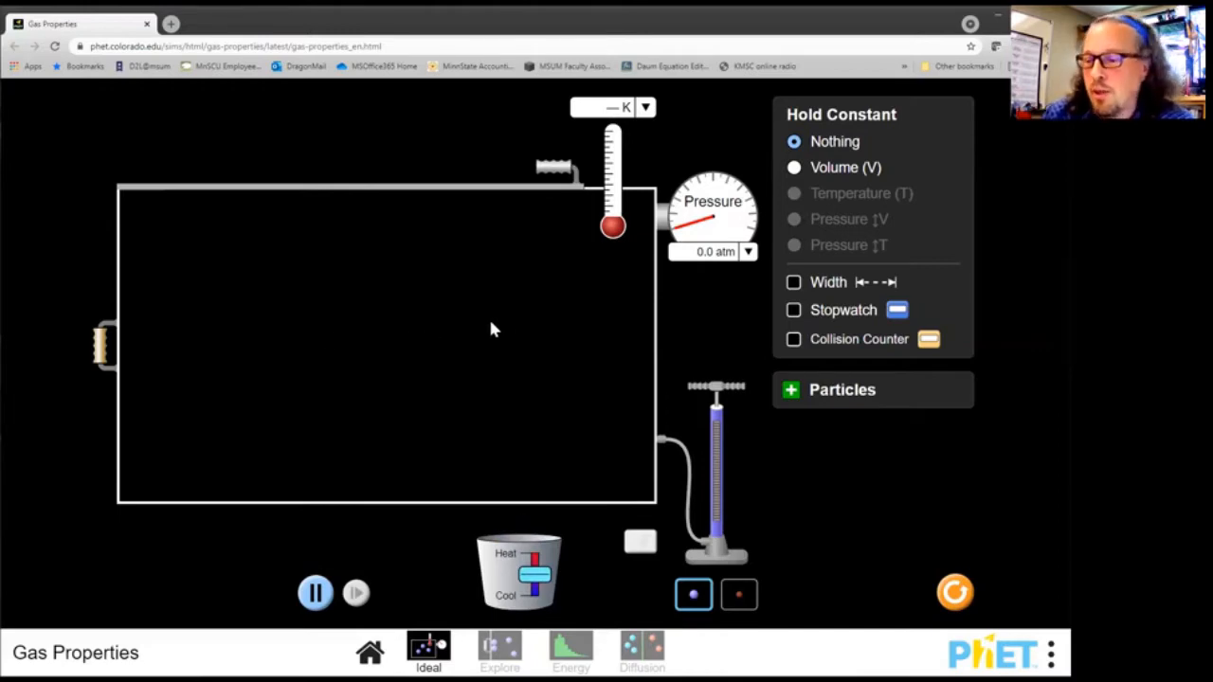
pyautogui.moveTo(635, 538)
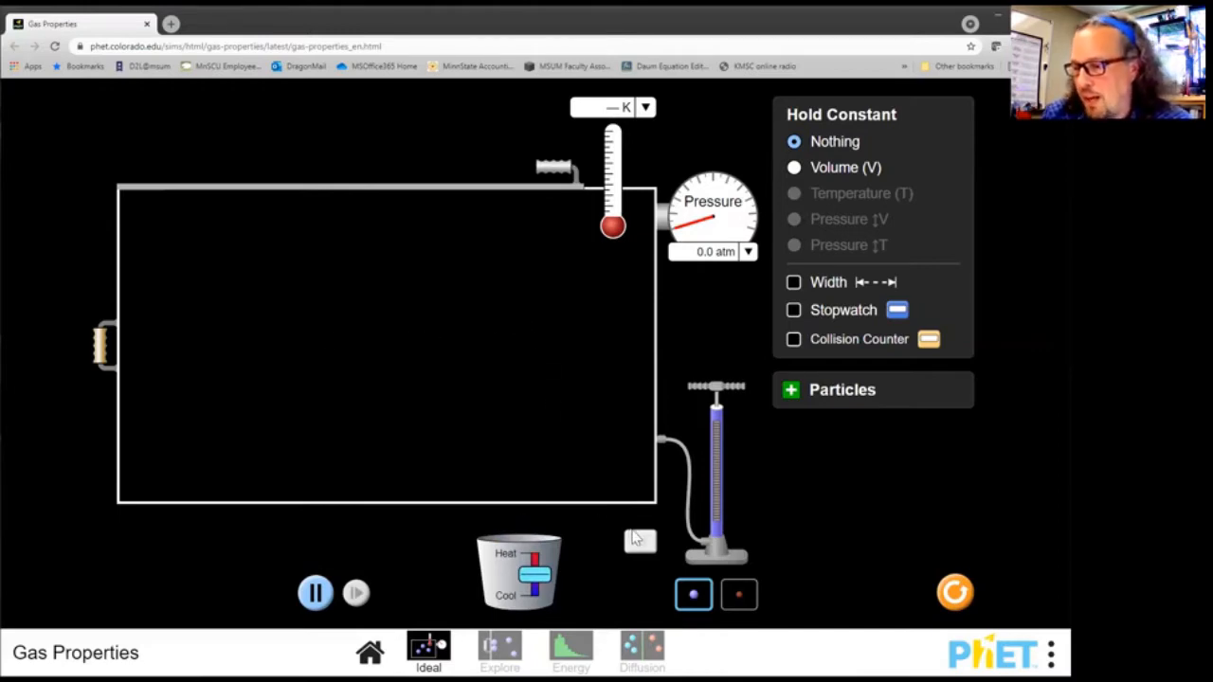
pyautogui.moveTo(648, 565)
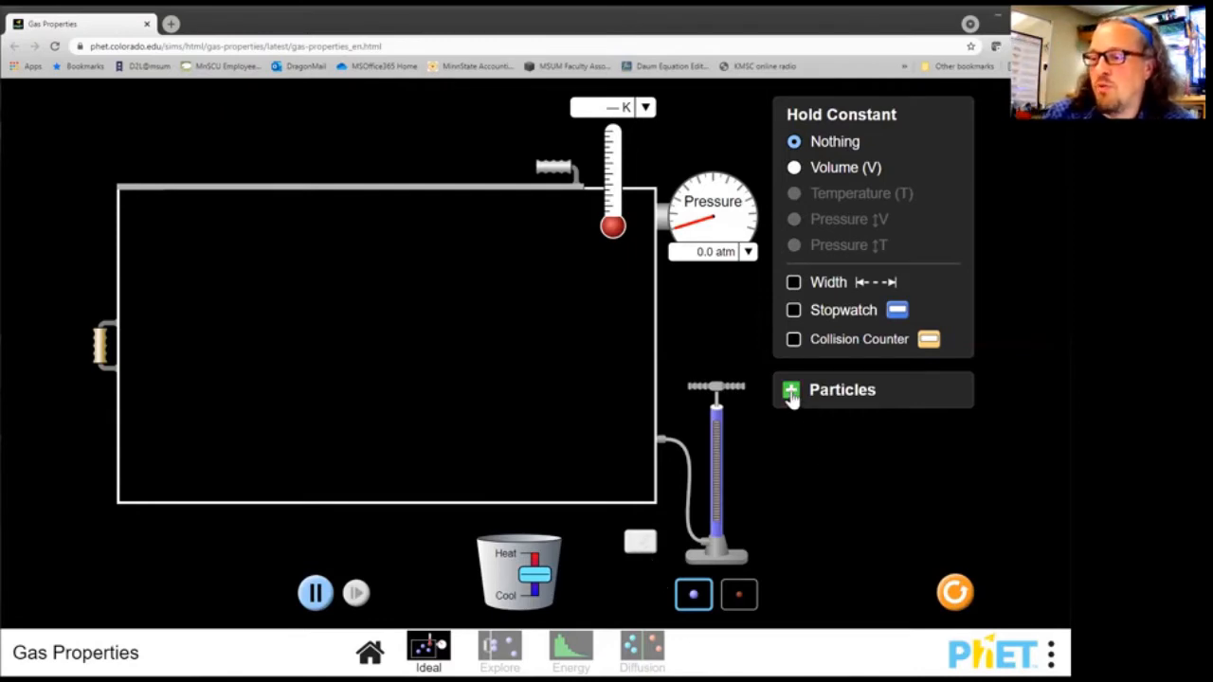
# - Expand the Particles panel and turn on the container's Width readout
pyautogui.click(792, 390)
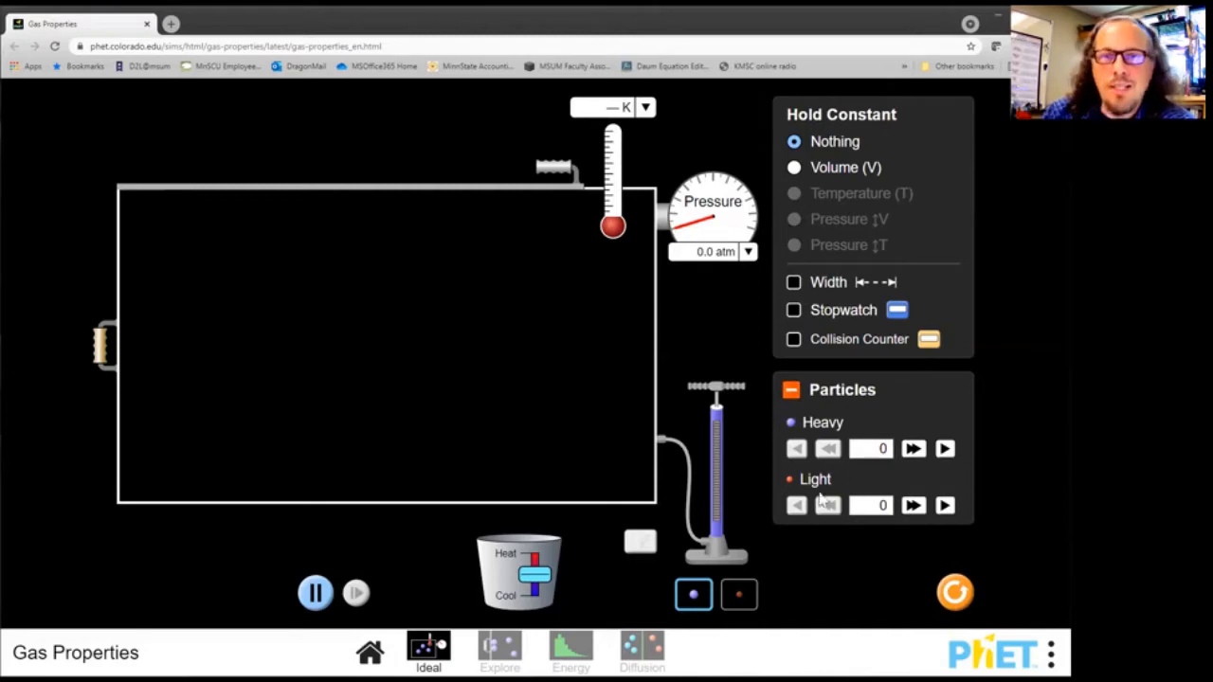
pyautogui.moveTo(853, 140)
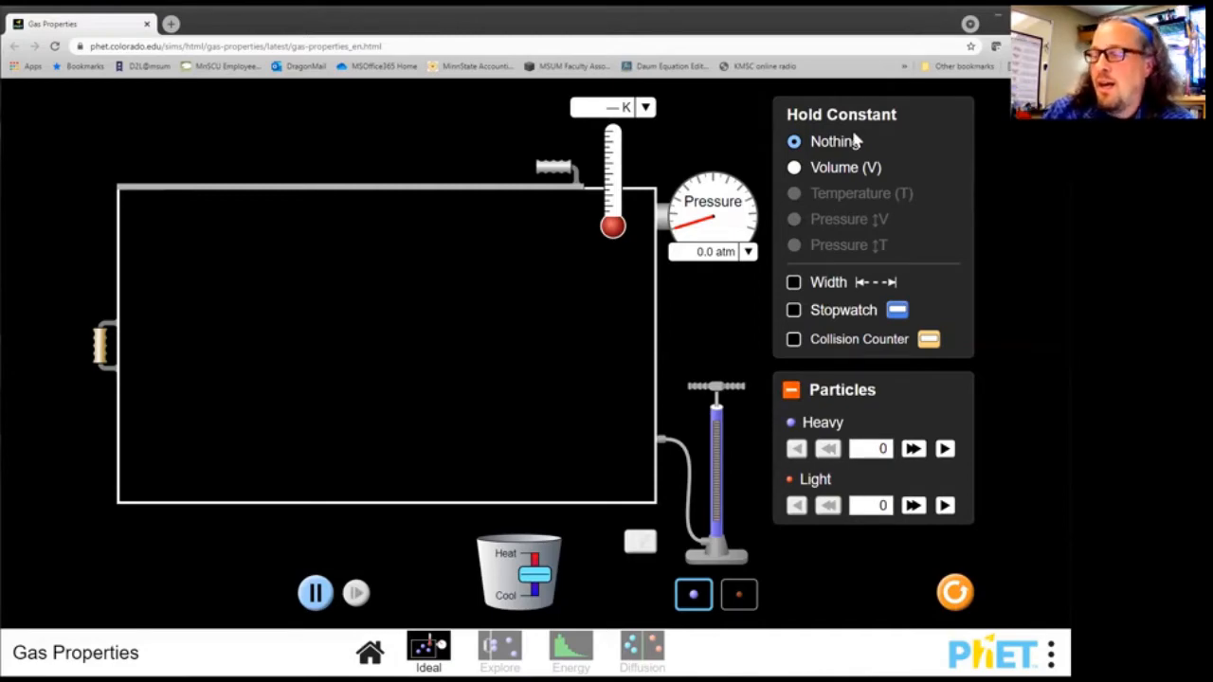
pyautogui.moveTo(889, 131)
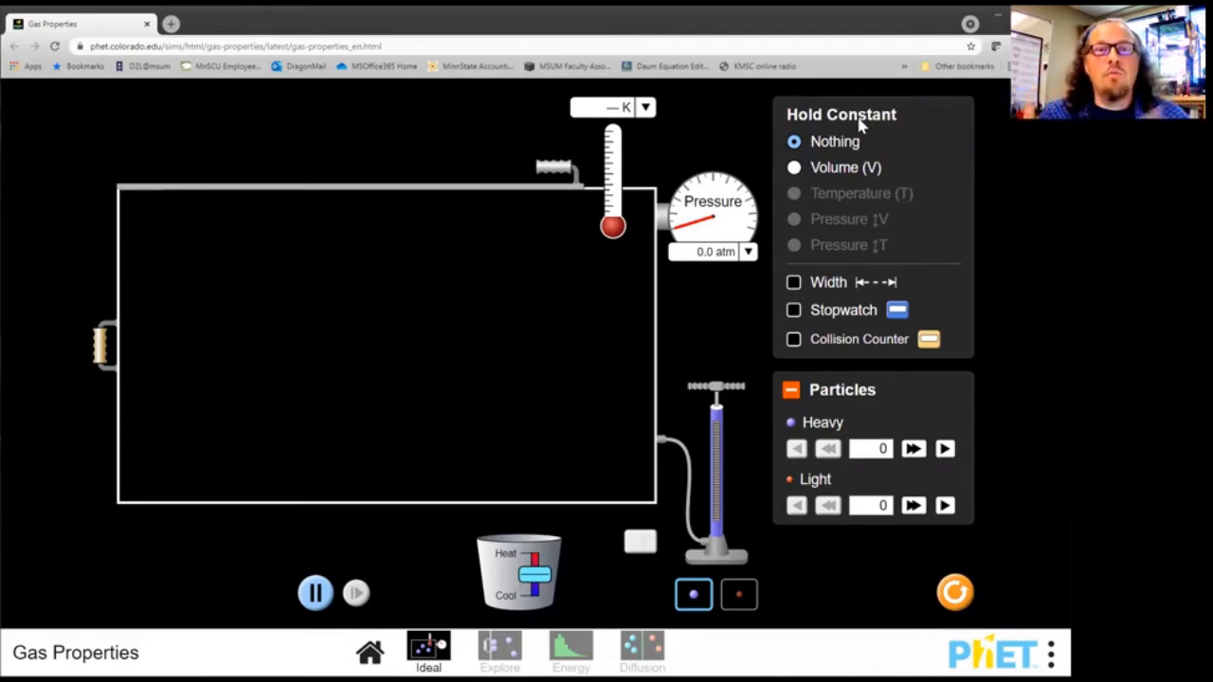
pyautogui.moveTo(908, 199)
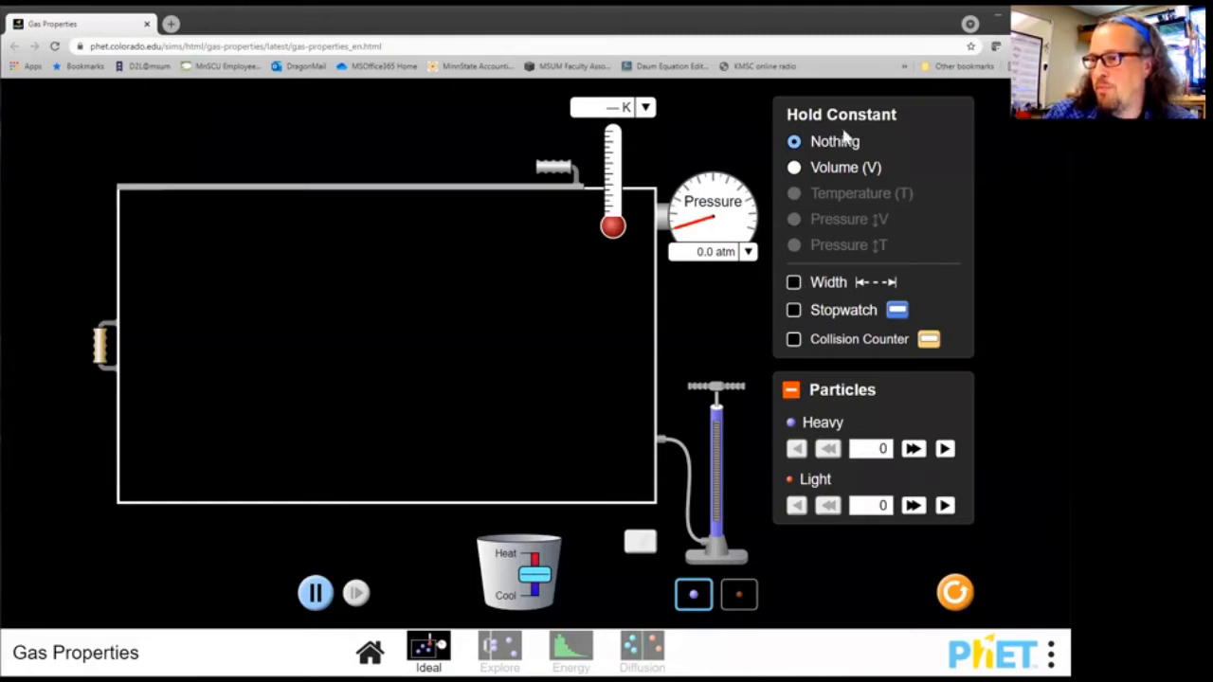
pyautogui.moveTo(780, 166)
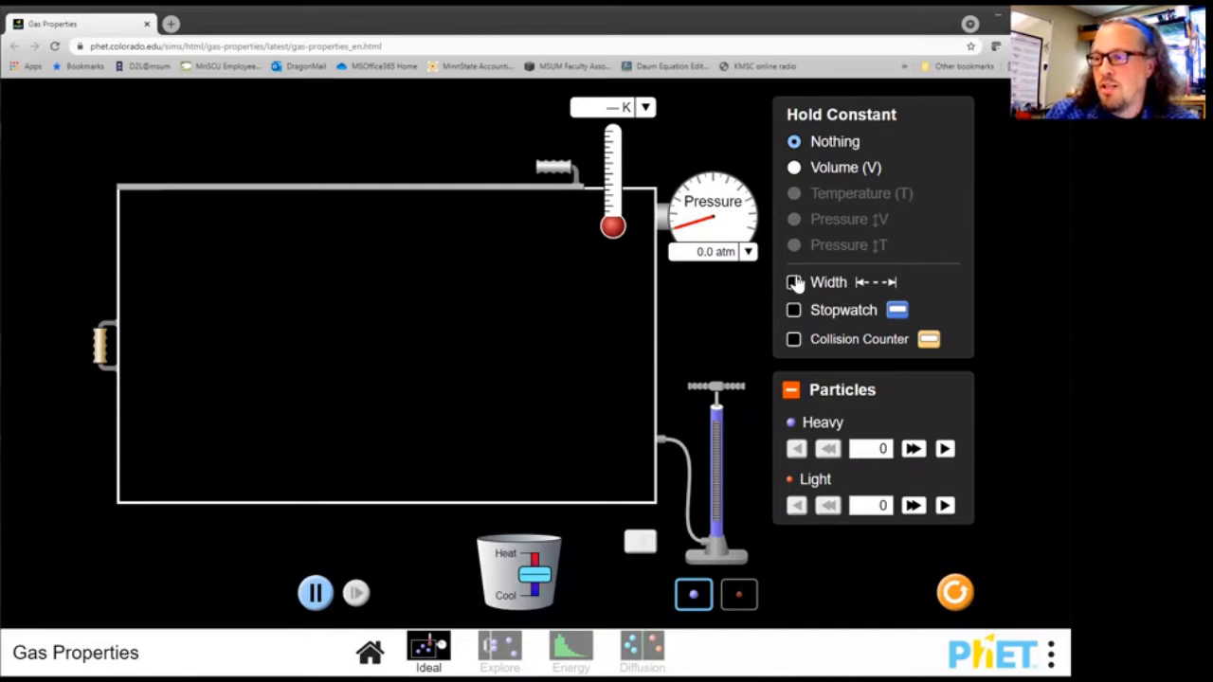
pyautogui.click(792, 283)
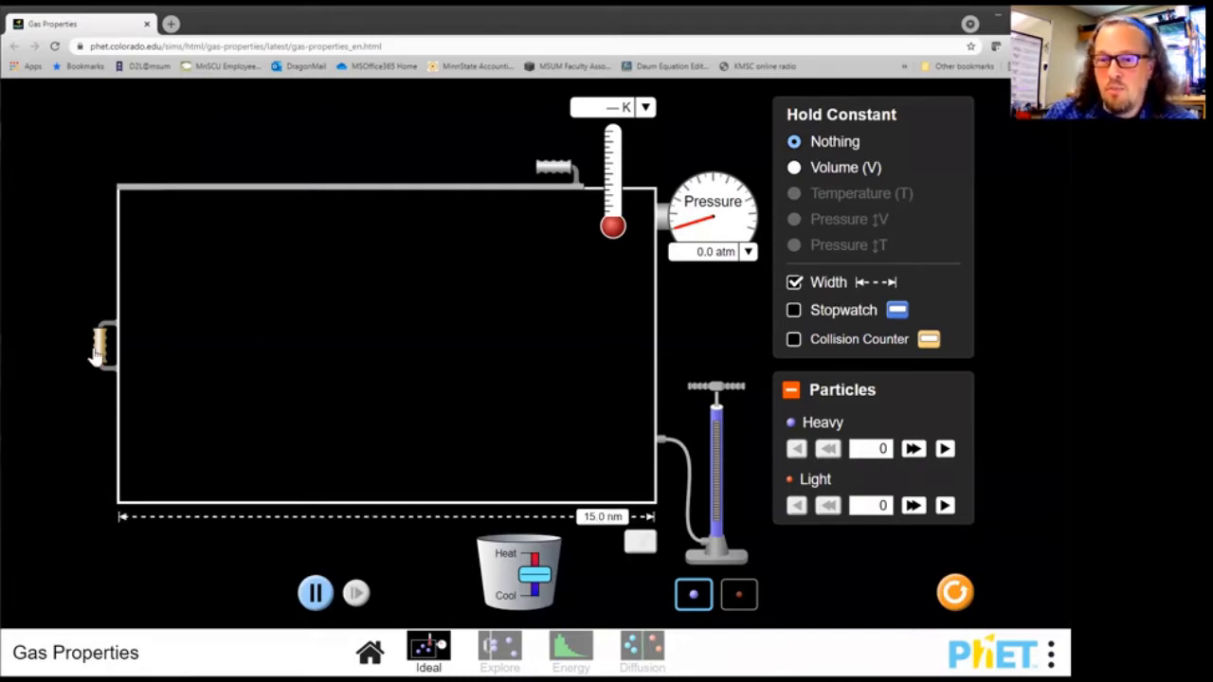
# - Resize the container via its left handle, narrowing to 13.9 nm and restoring 15.0 nm
pyautogui.click(314, 592)
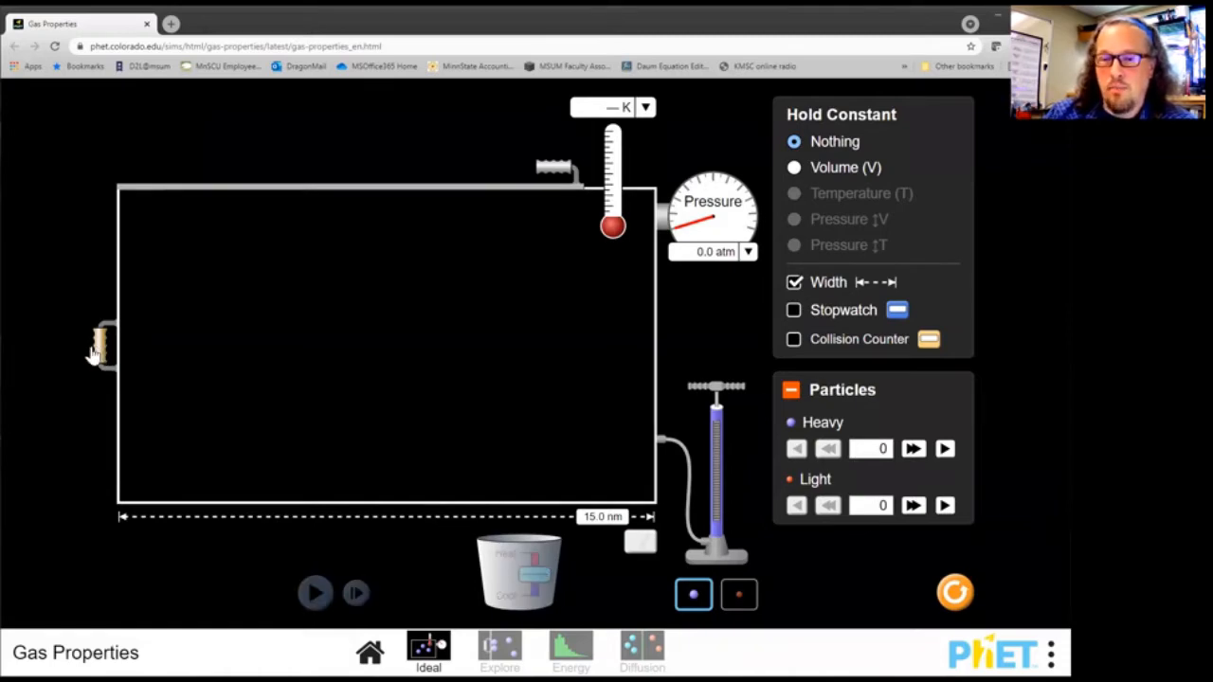
pyautogui.moveTo(95, 345); pyautogui.dragTo(140, 345)
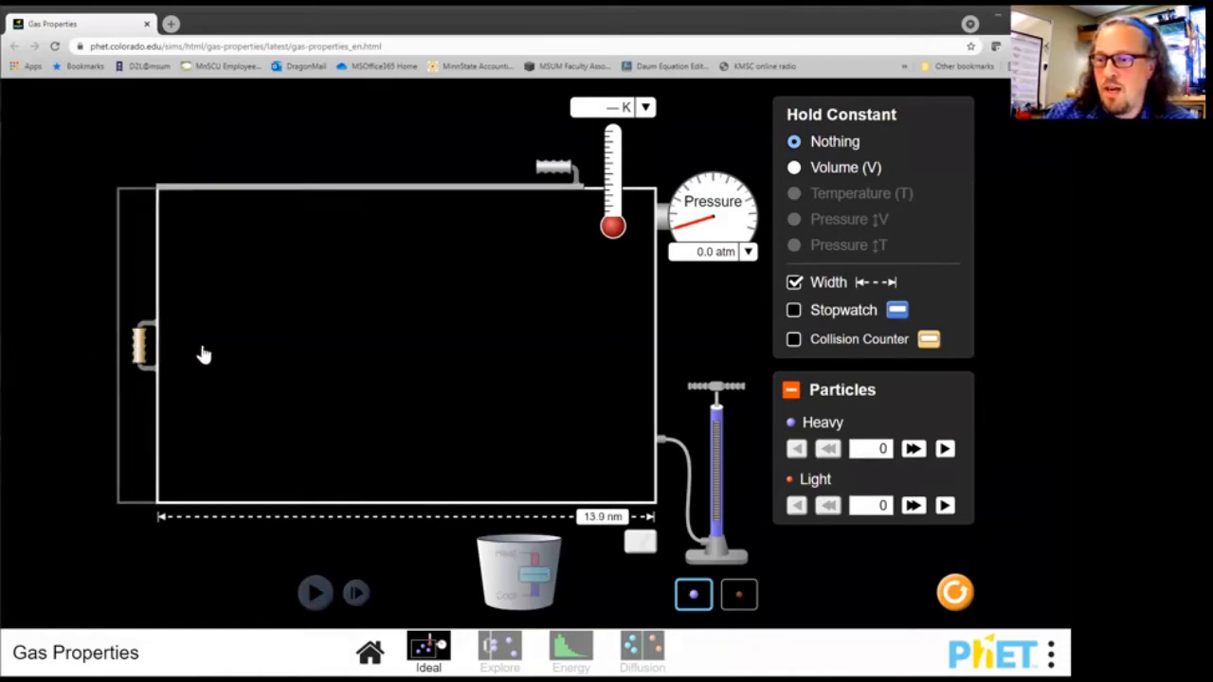
pyautogui.moveTo(142, 345); pyautogui.dragTo(86, 345)
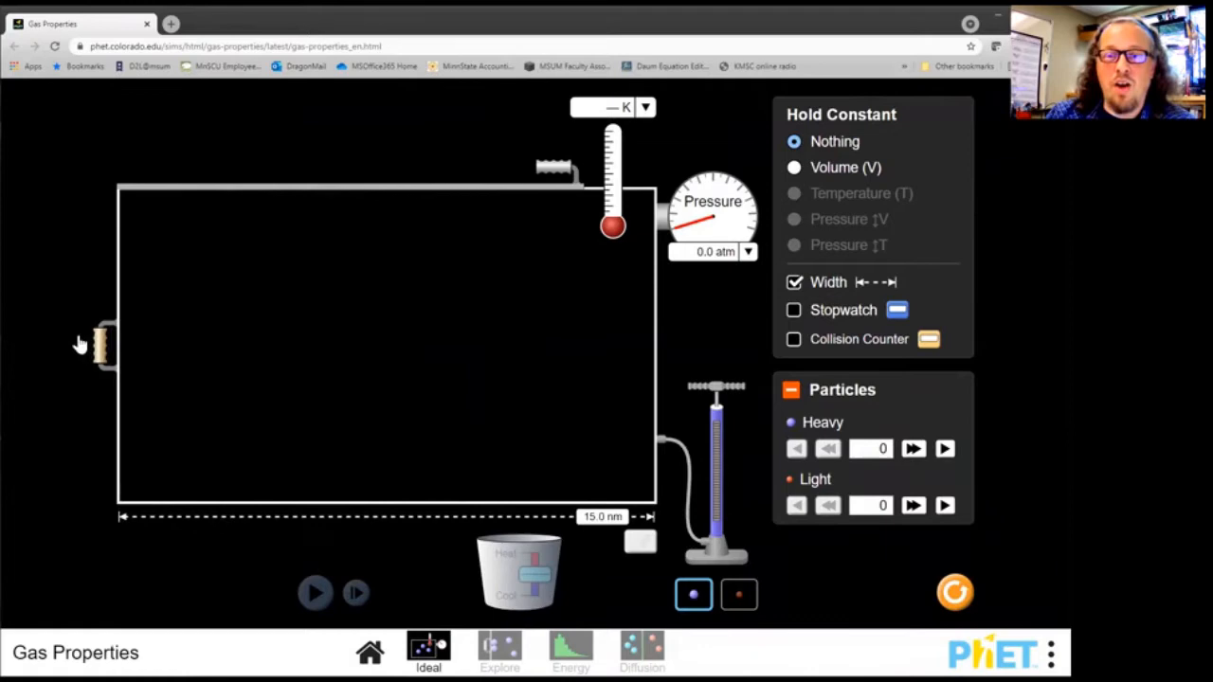
pyautogui.moveTo(94, 345); pyautogui.dragTo(459, 345)
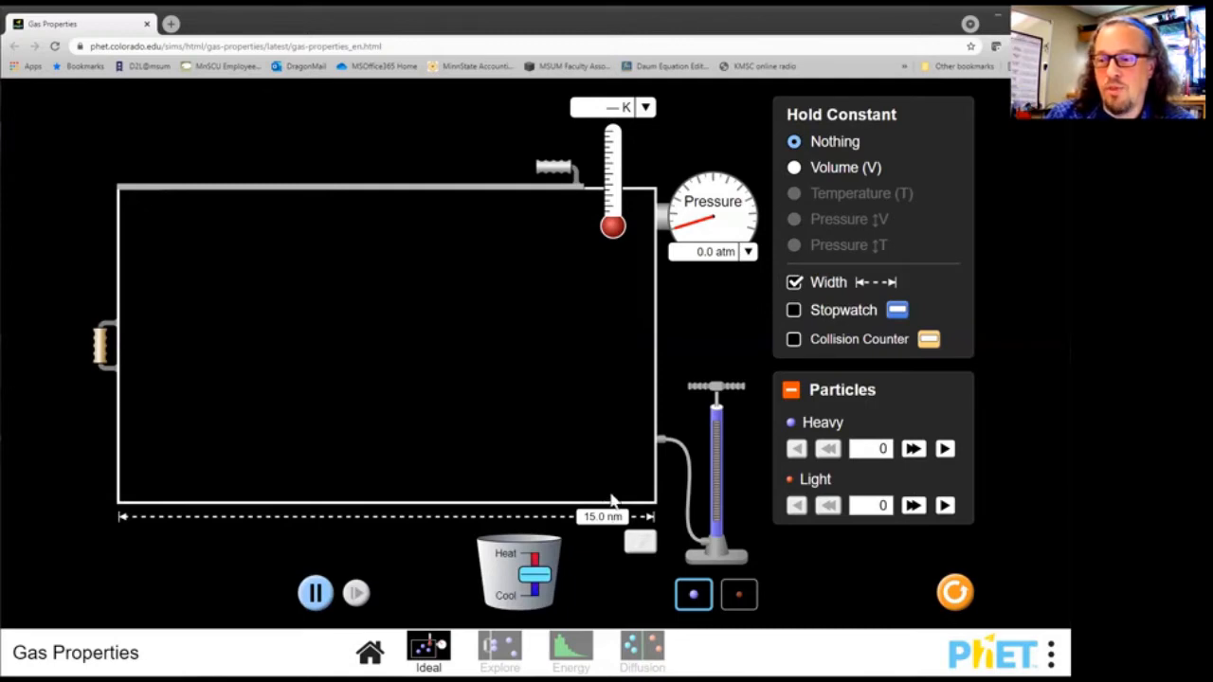
pyautogui.moveTo(602, 542)
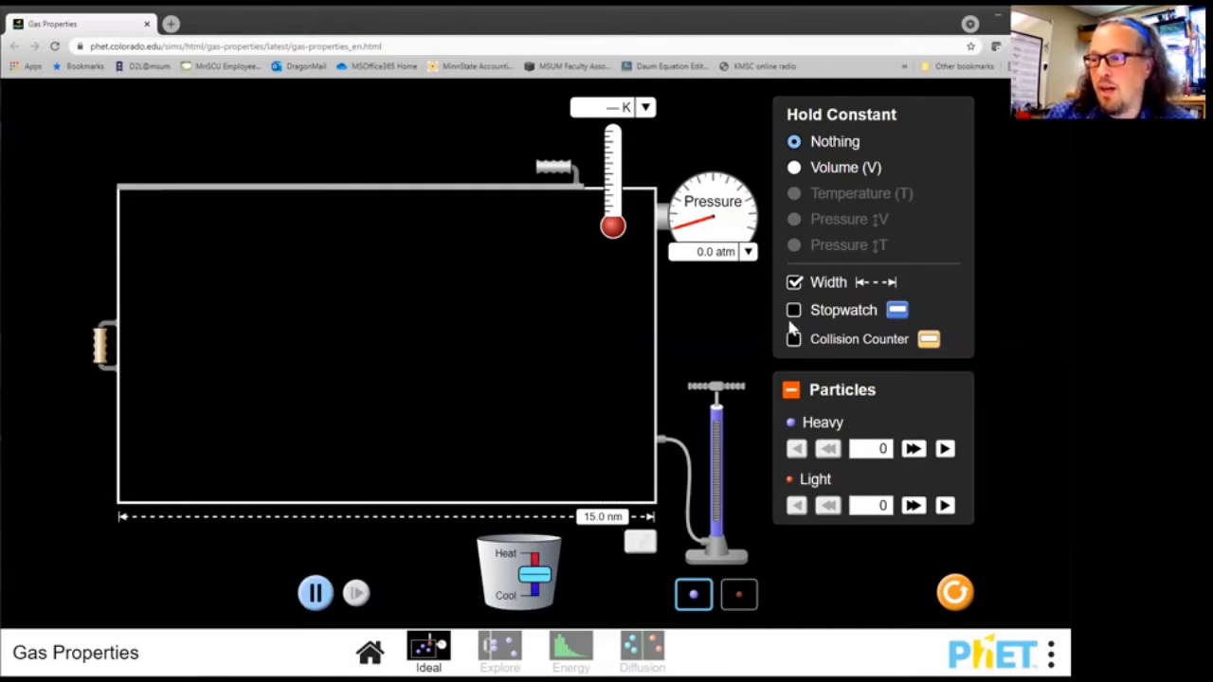
pyautogui.click(792, 311)
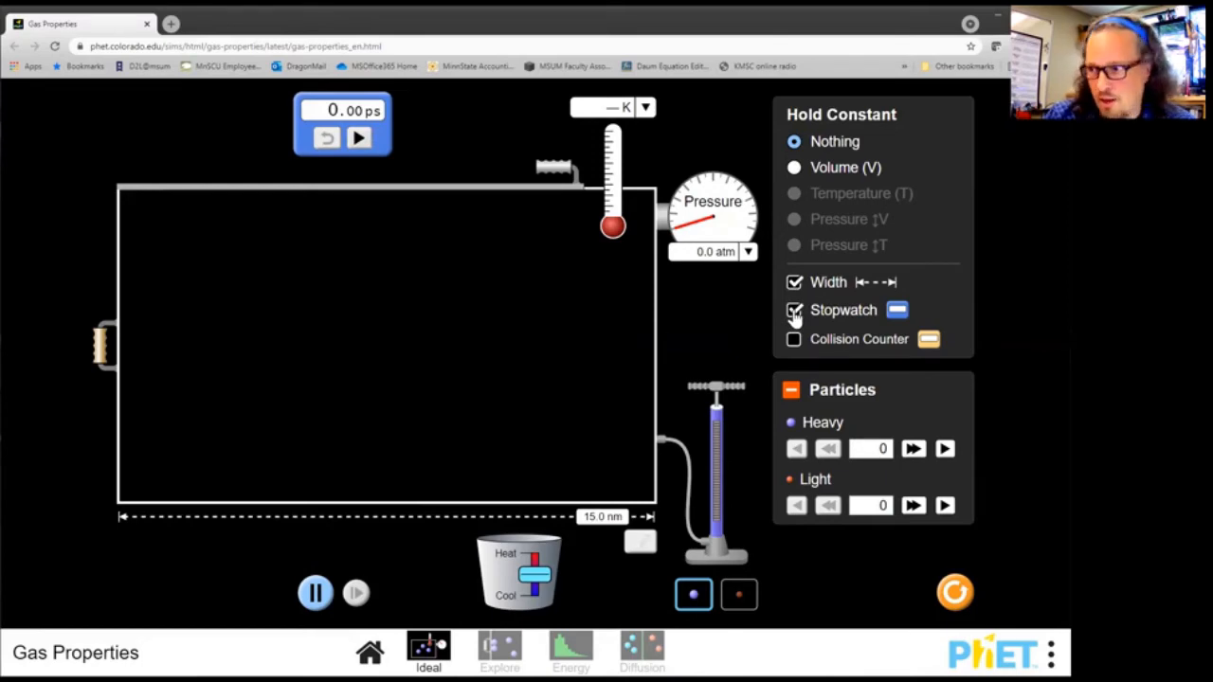
pyautogui.click(792, 311)
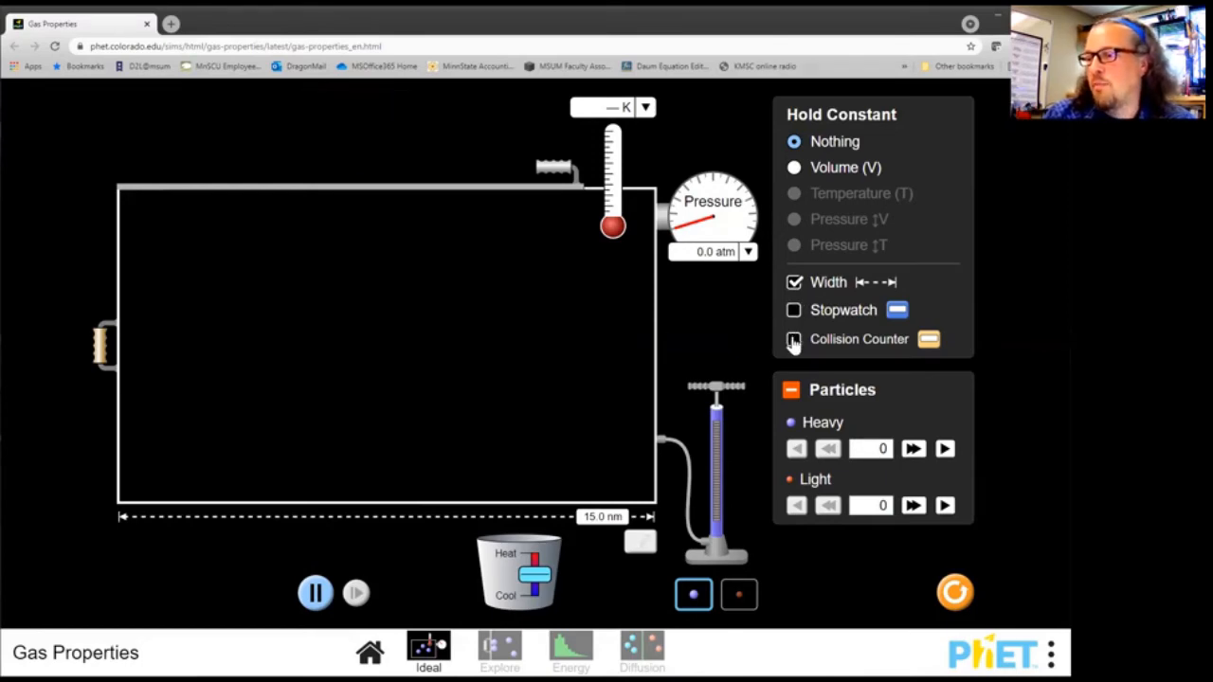
pyautogui.click(794, 339)
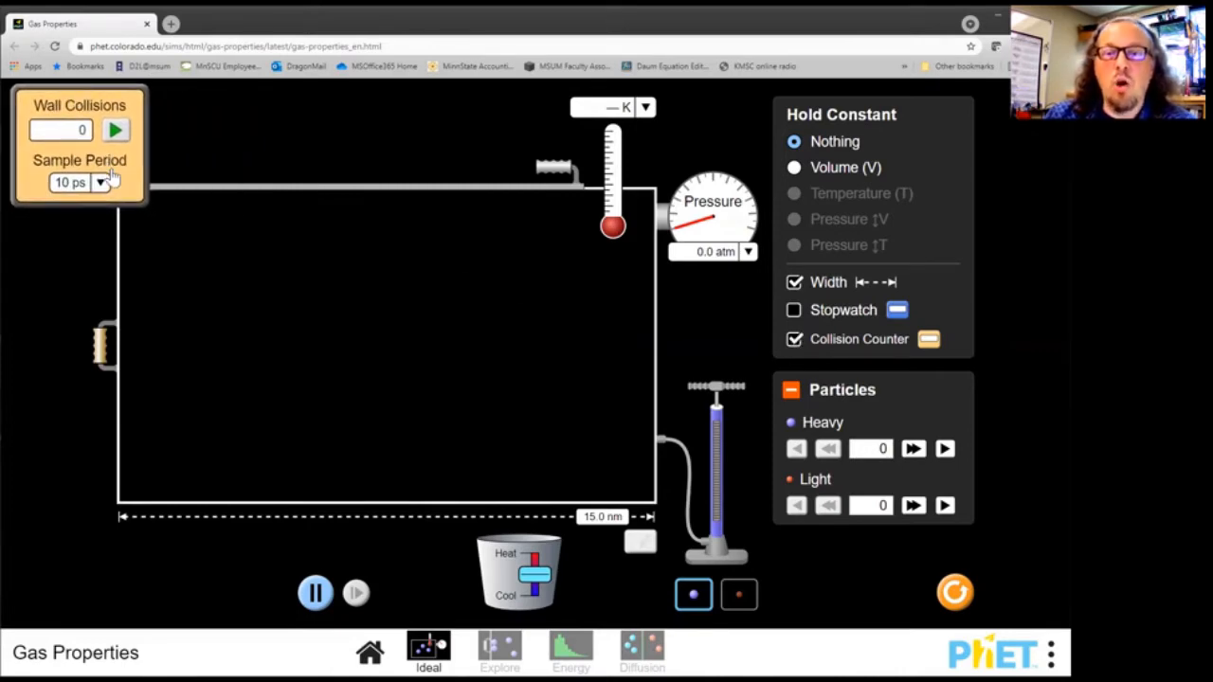
pyautogui.moveTo(243, 231)
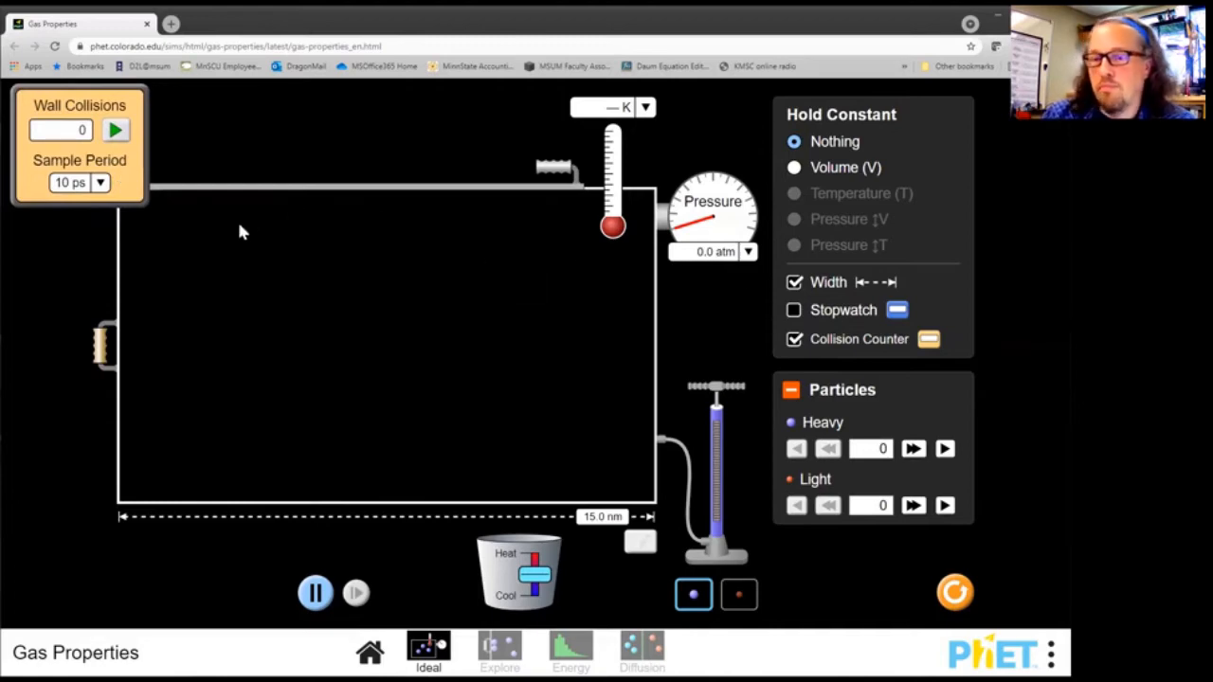
pyautogui.moveTo(781, 337)
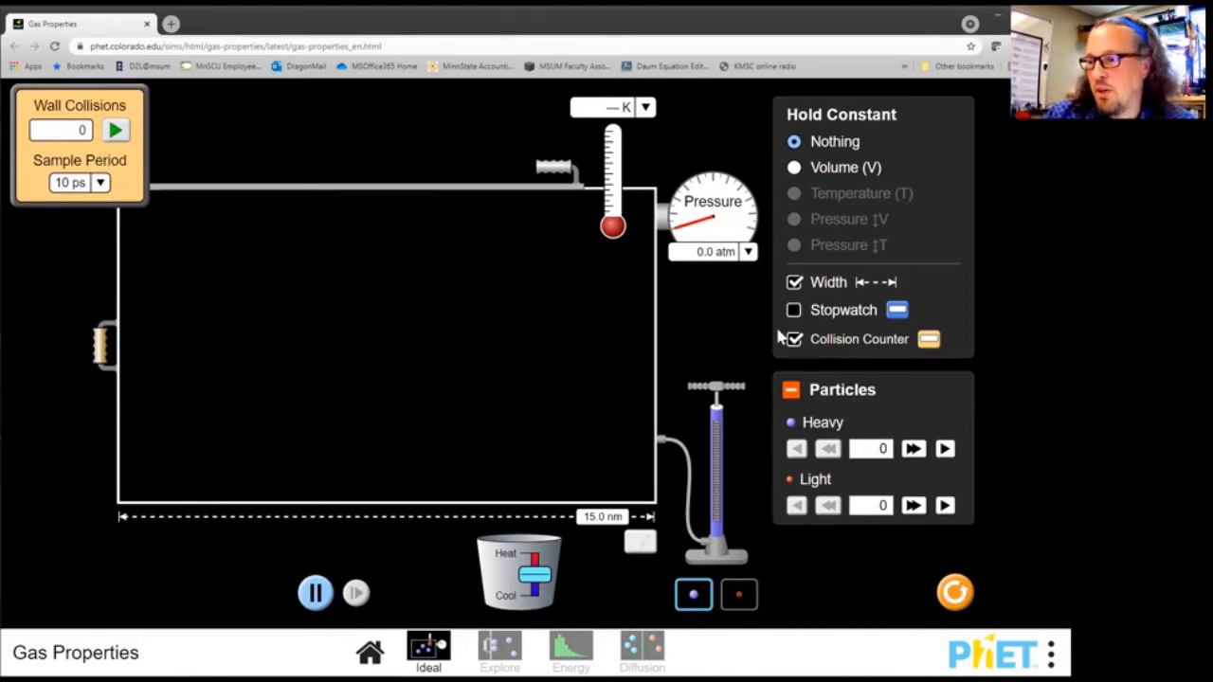
pyautogui.click(792, 337)
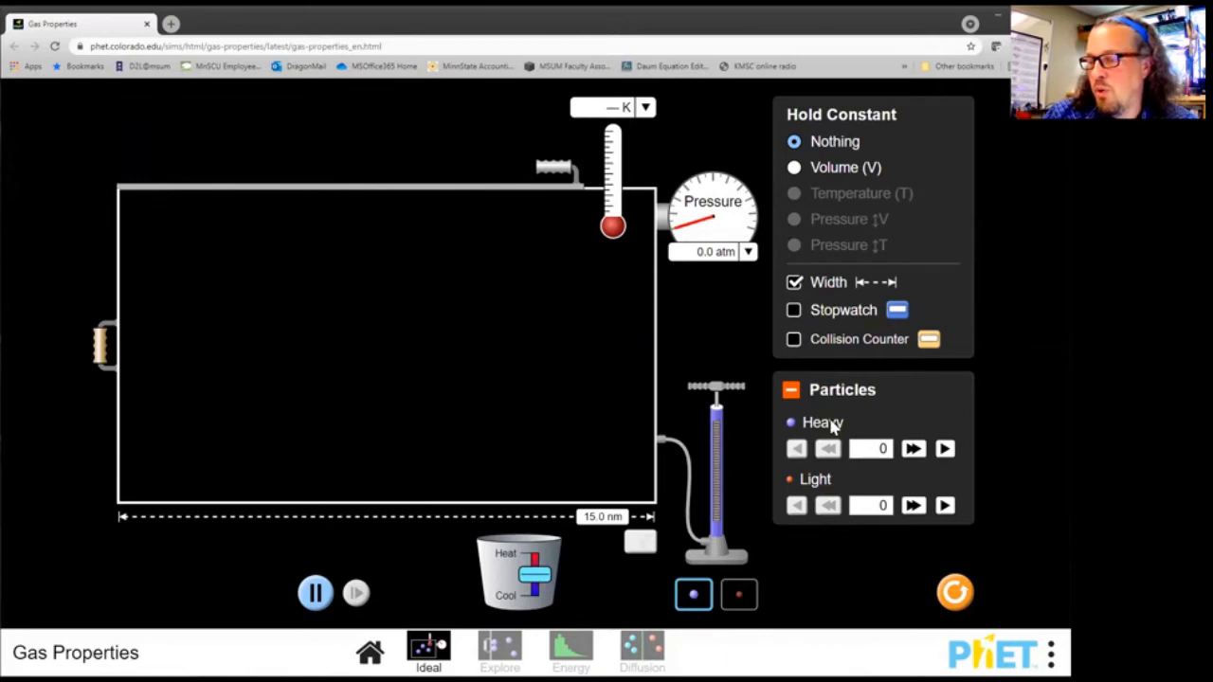
pyautogui.moveTo(455, 343)
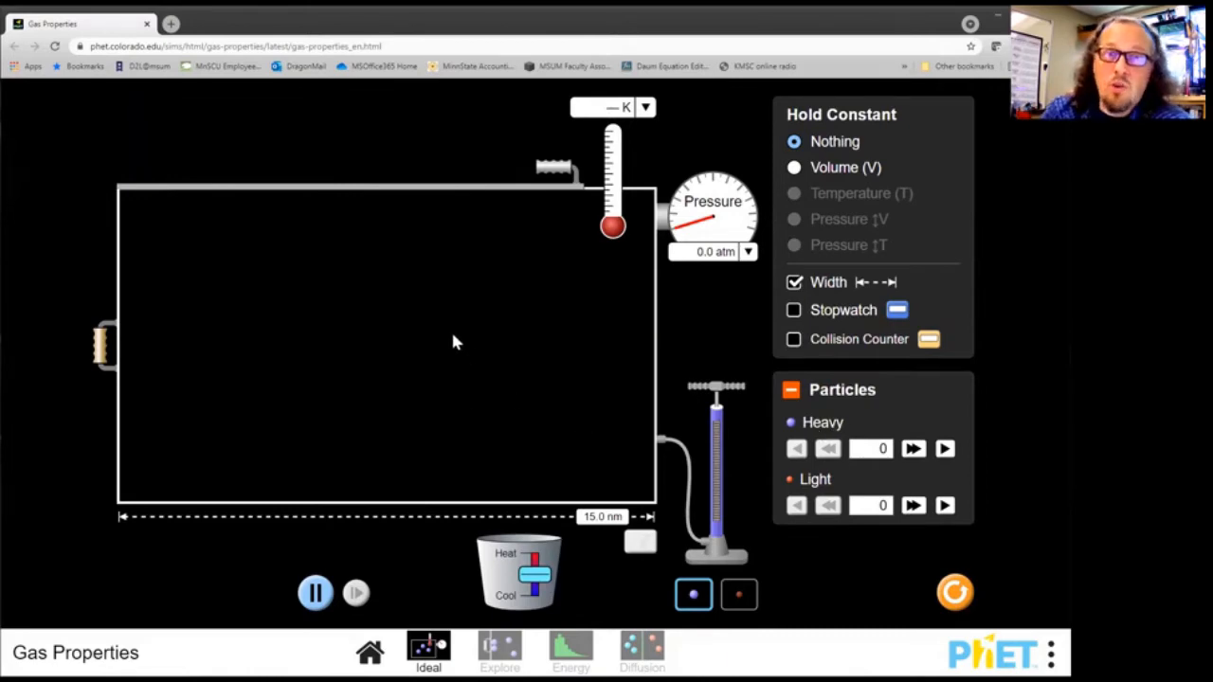
pyautogui.moveTo(478, 349)
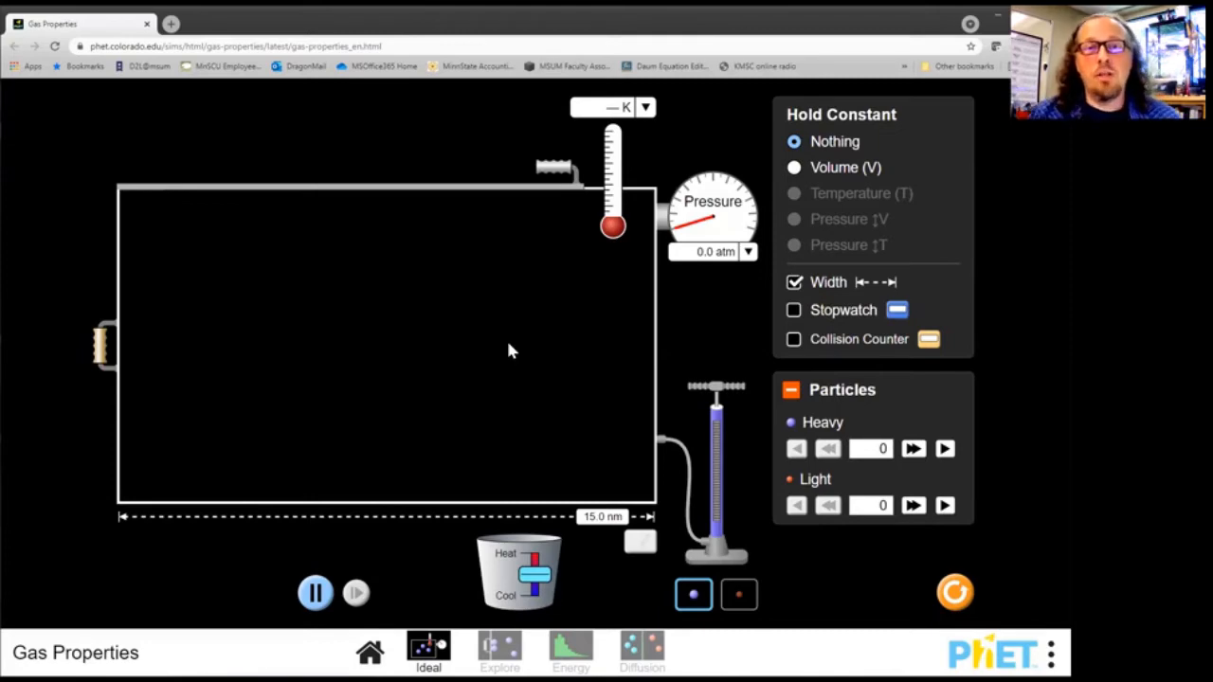
pyautogui.moveTo(854, 413)
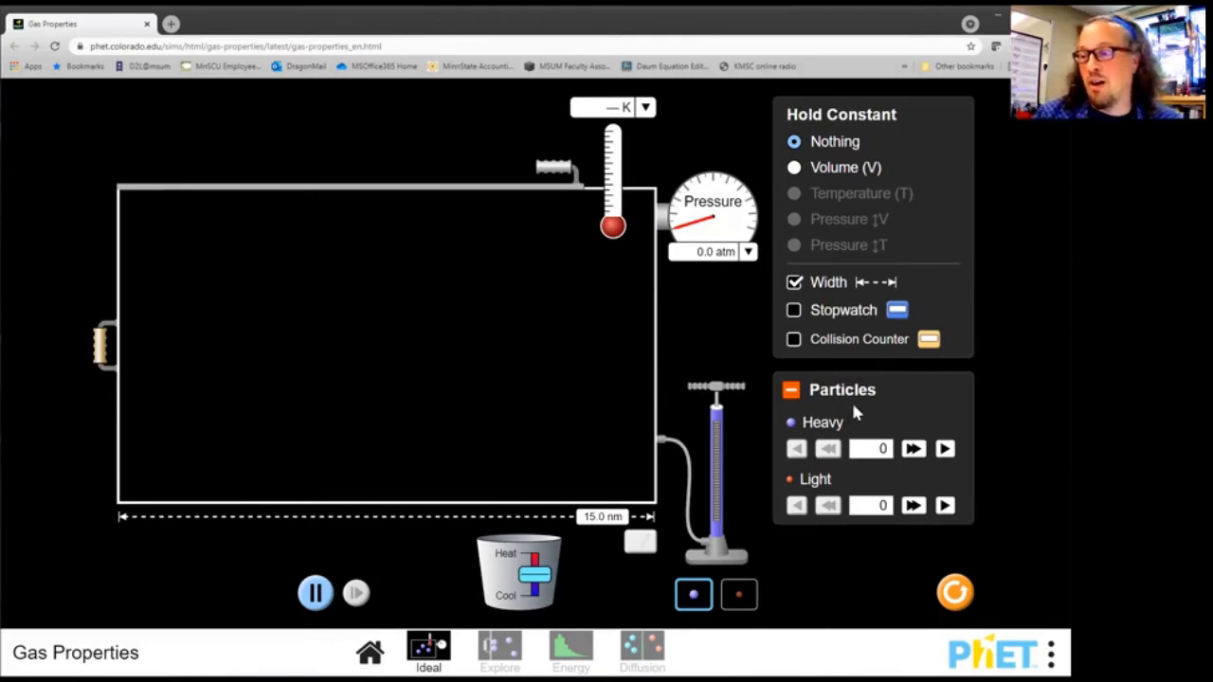
pyautogui.moveTo(755, 467)
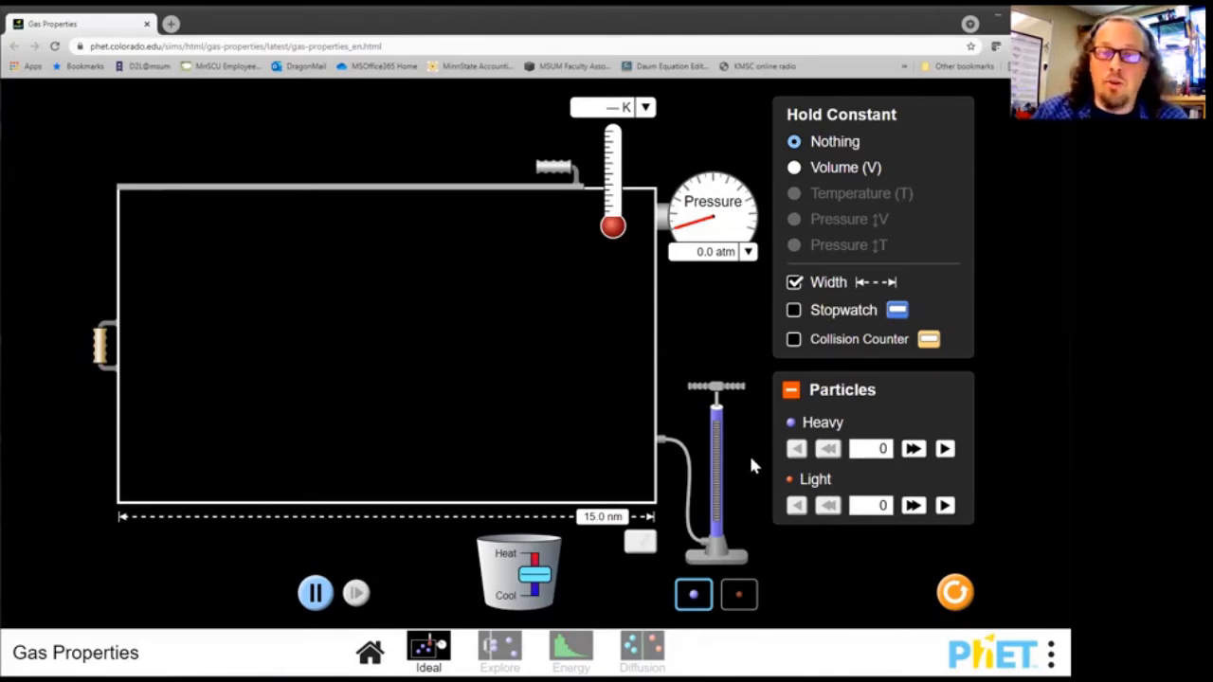
pyautogui.moveTo(786, 545)
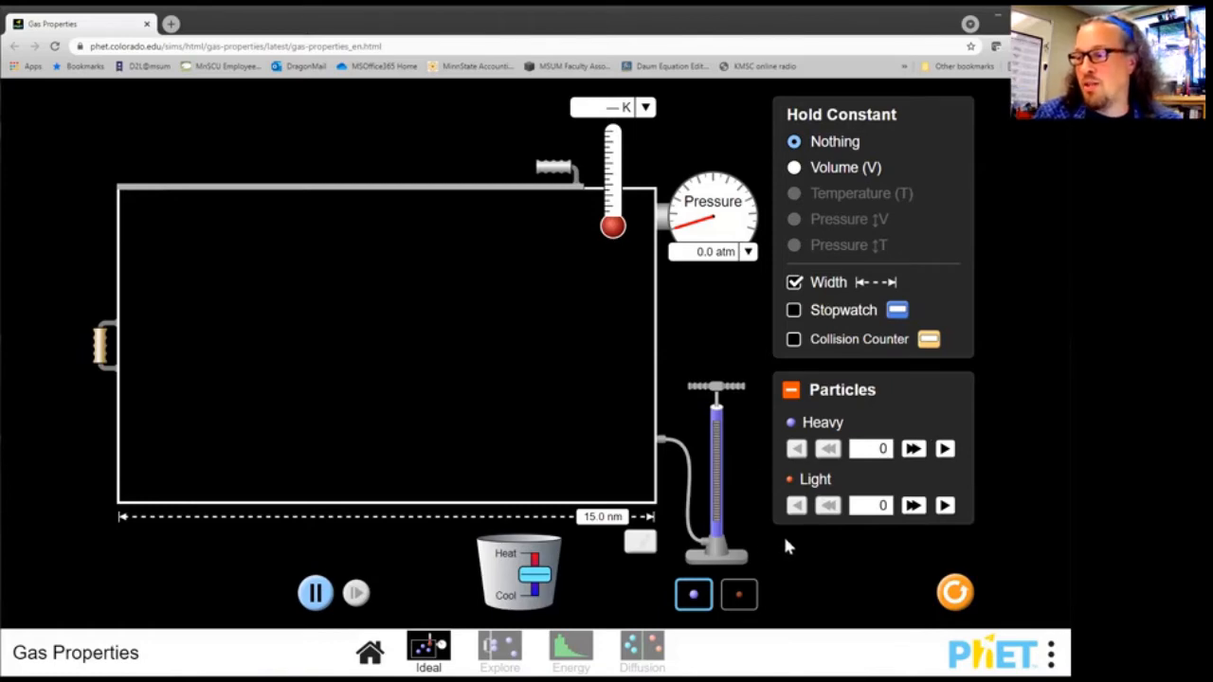
pyautogui.moveTo(811, 436)
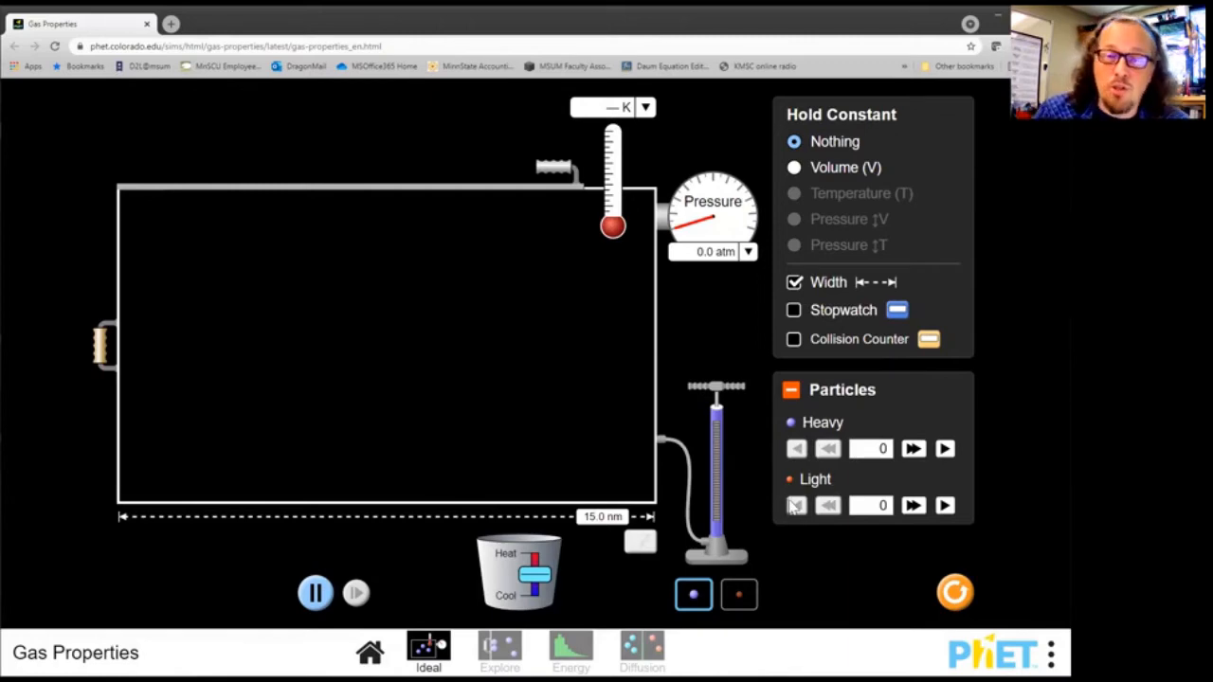
pyautogui.moveTo(739, 462)
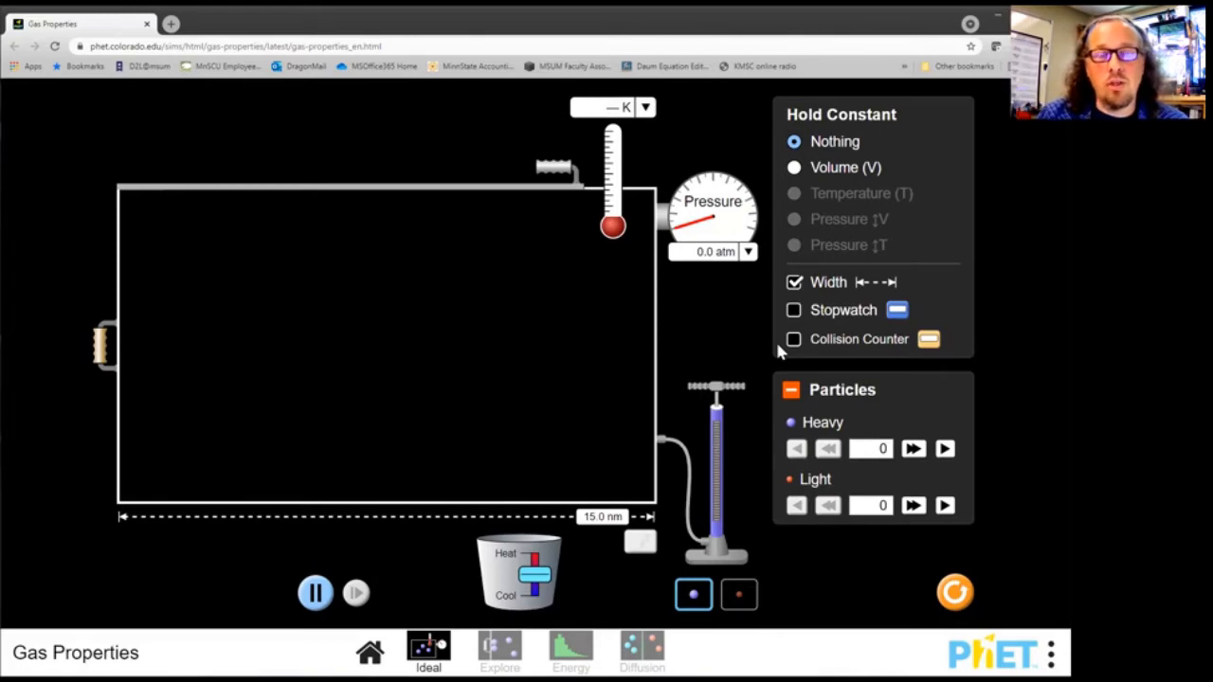
pyautogui.moveTo(337, 413)
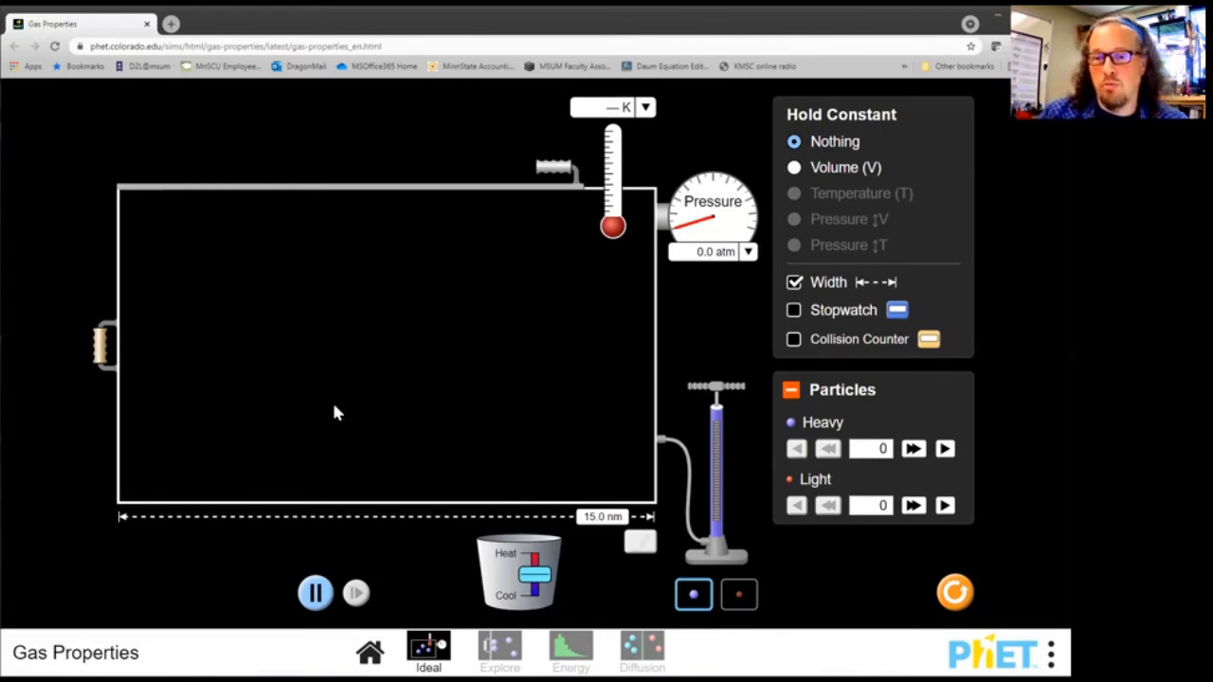
pyautogui.moveTo(705, 434)
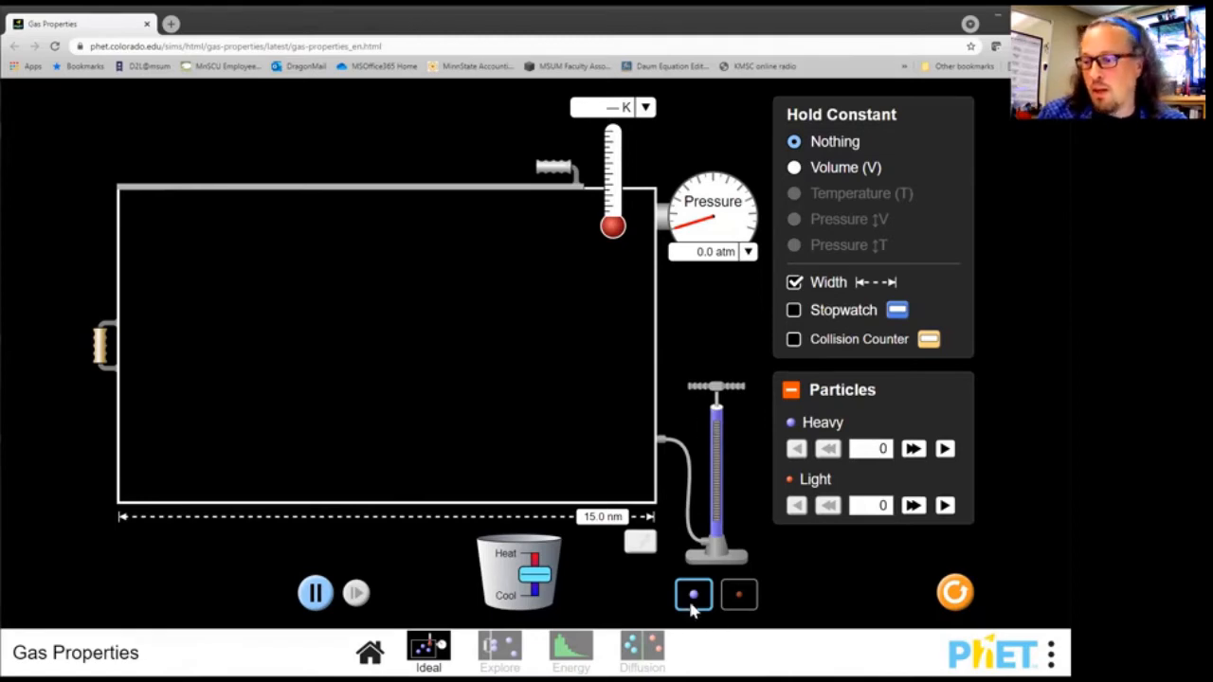
pyautogui.moveTo(716, 386)
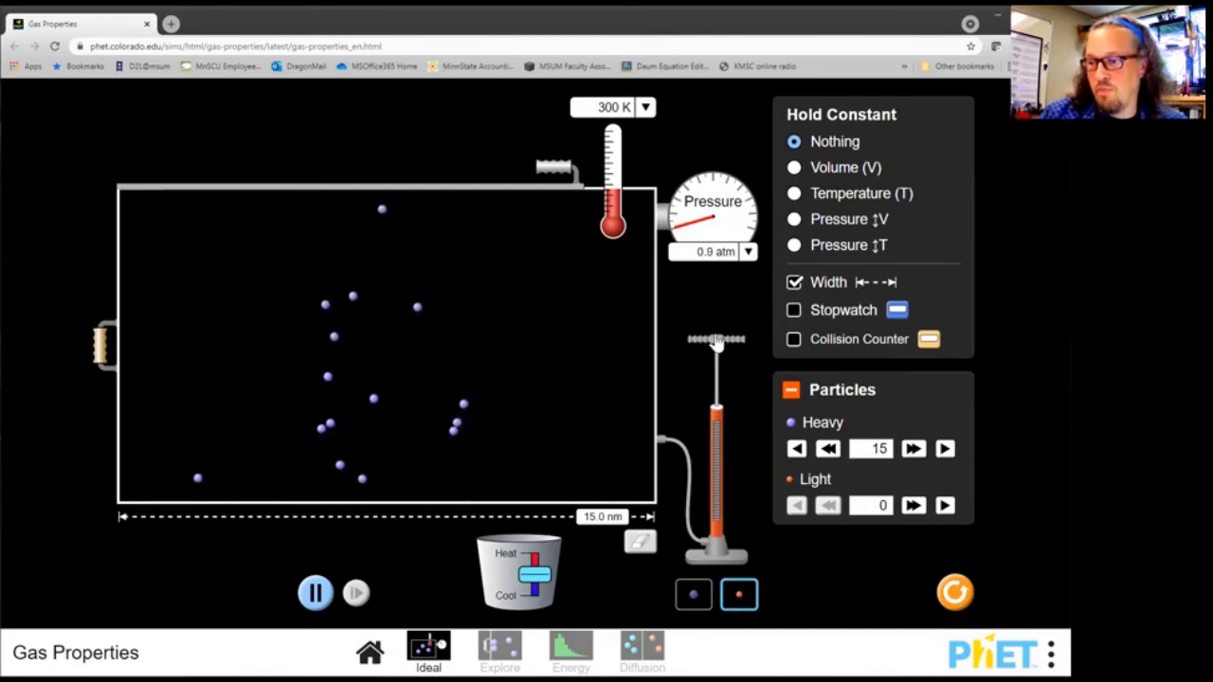
# - Pump light particles into the container alongside the 15 heavy ones at 300 K
pyautogui.click(913, 504)
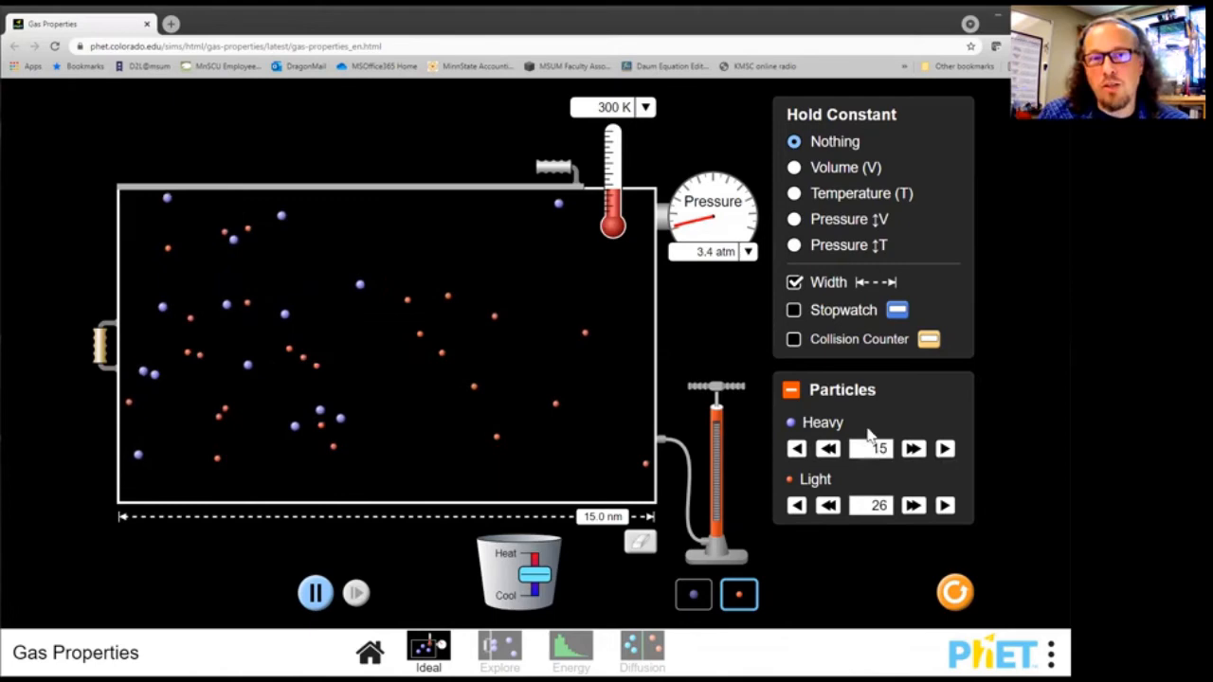
# - Adjust the spinners to 59 heavy and 76 light particles, pressure reaching 10.3 atm
pyautogui.click(944, 447)
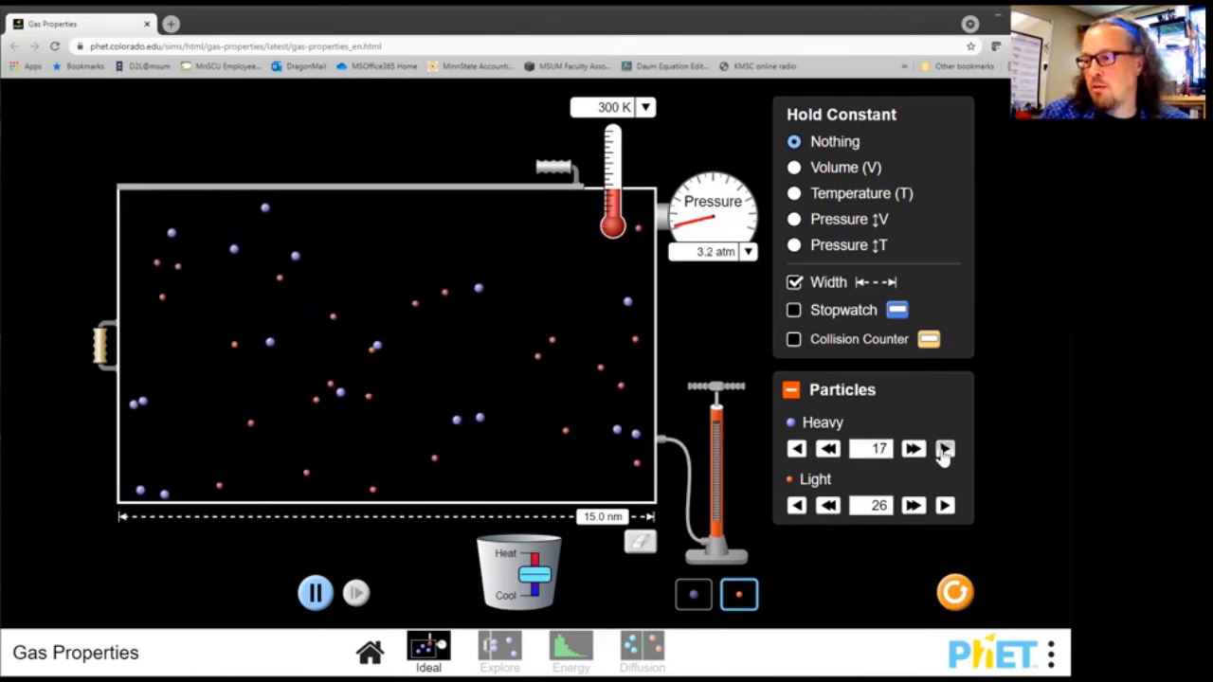
pyautogui.click(943, 447)
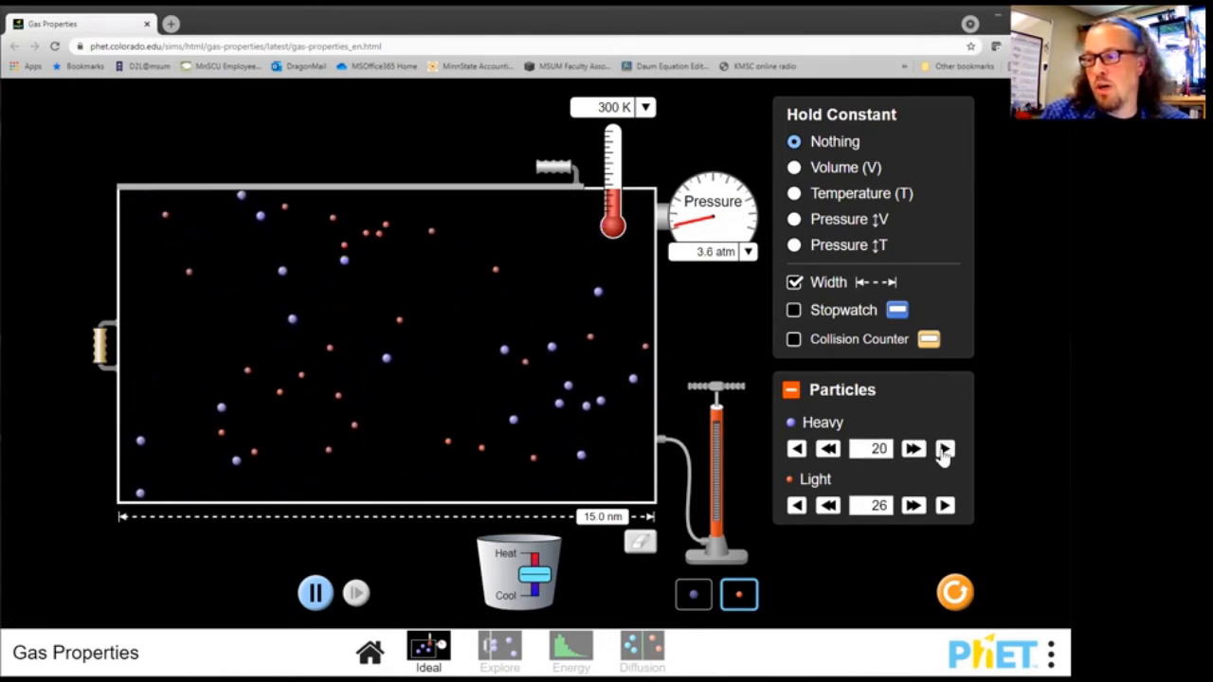
pyautogui.click(913, 447)
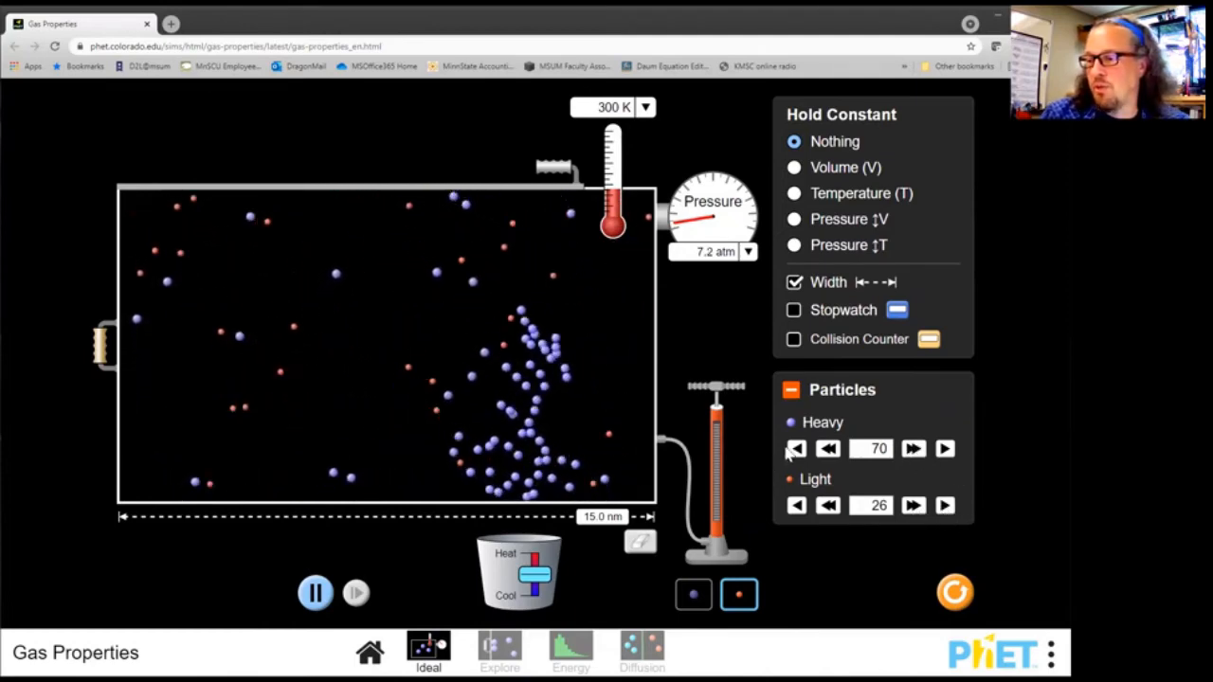
pyautogui.click(796, 448)
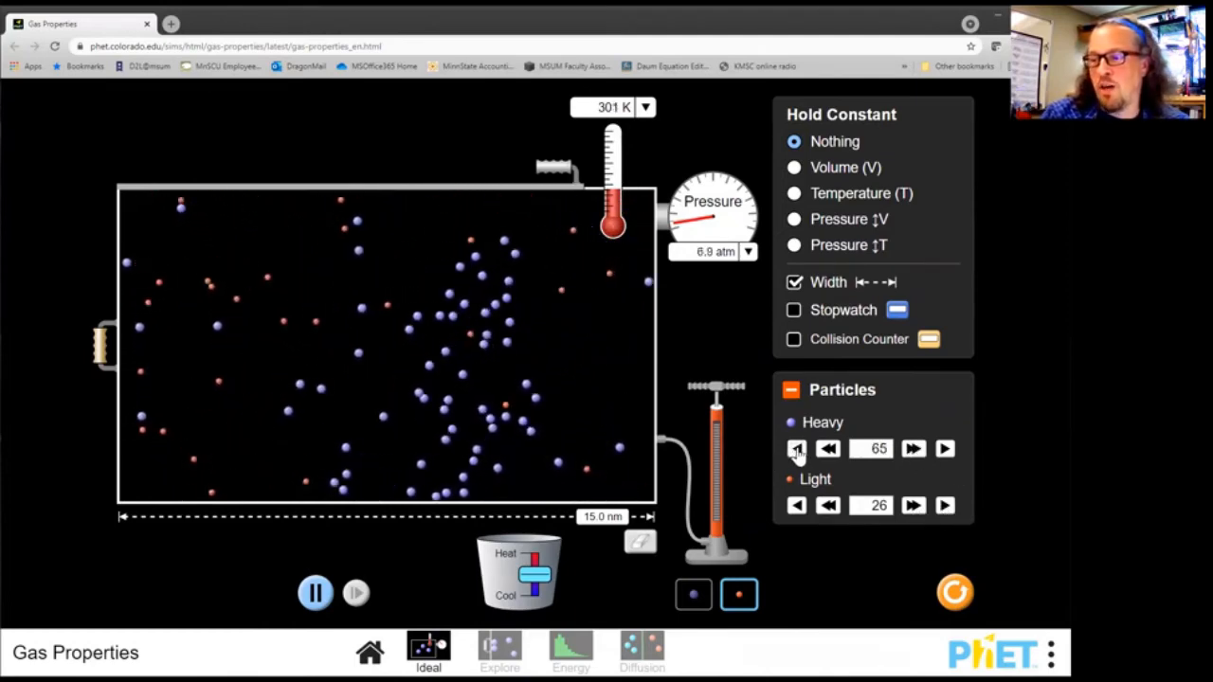
pyautogui.click(795, 448)
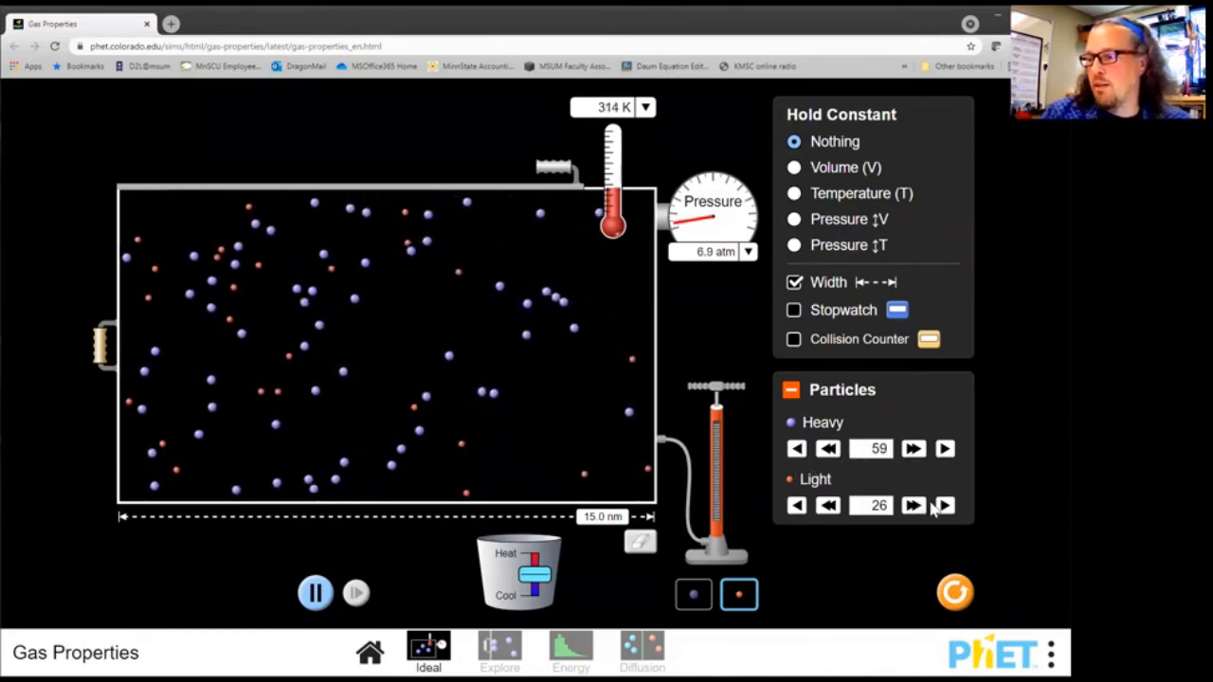
pyautogui.click(913, 504)
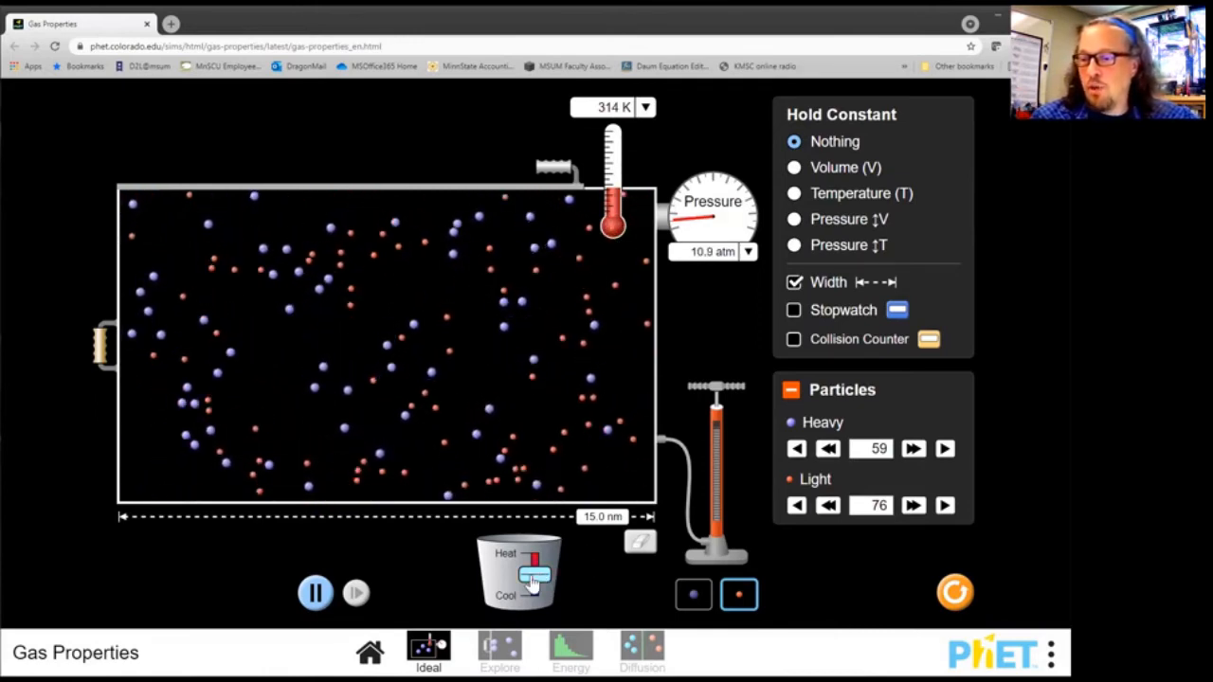
# - Slide the heater to Heat (about 557 K), then to Cool, ending near 265 K and 9.0 atm
pyautogui.moveTo(538, 568); pyautogui.dragTo(538, 540)
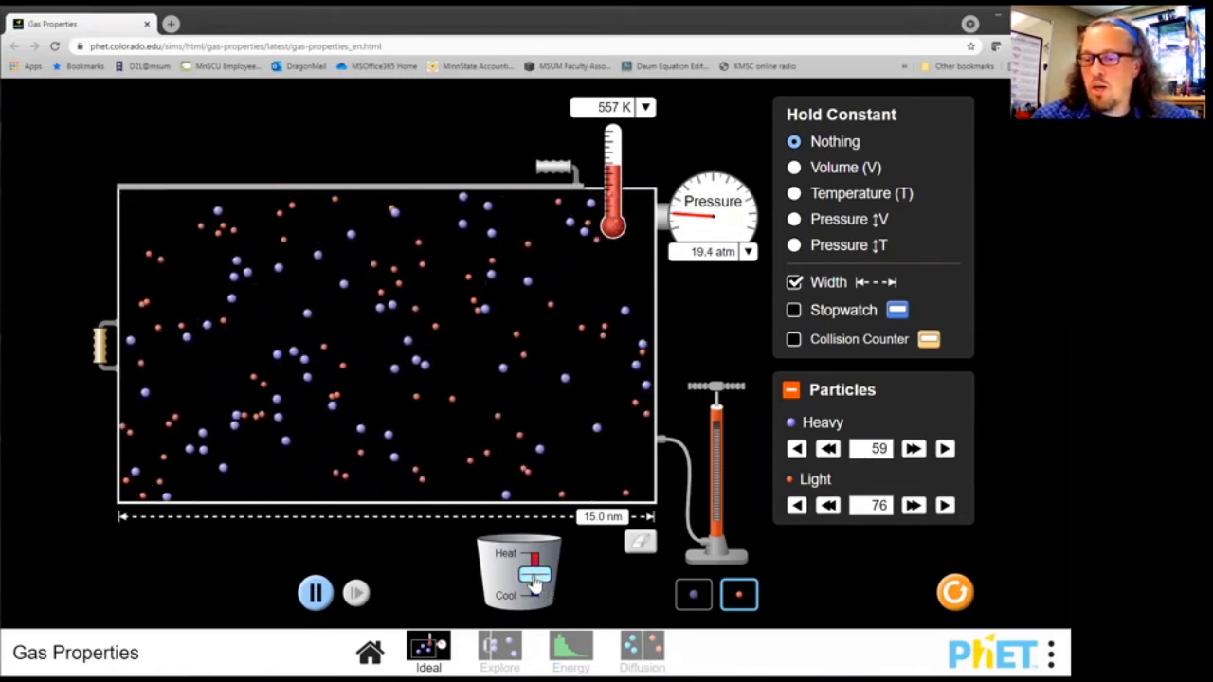
pyautogui.moveTo(535, 576); pyautogui.dragTo(534, 597)
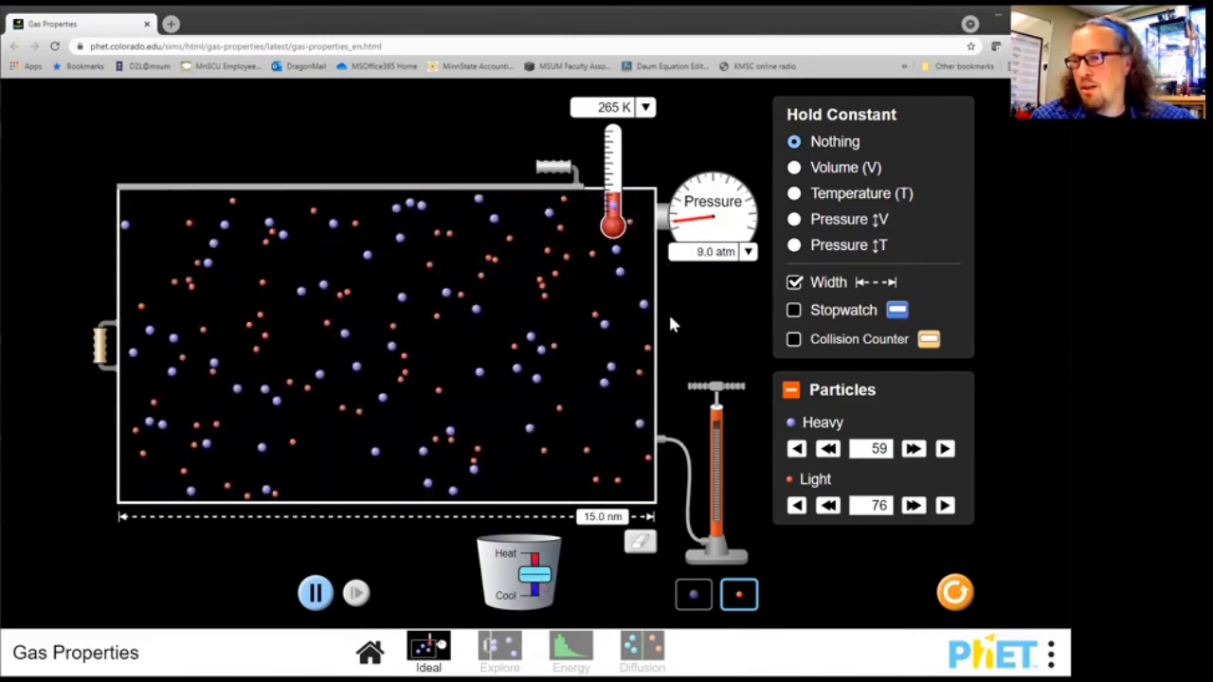
# - Run another heat-then-cool cycle with the heater slider, dropping the gas to about 186 K
pyautogui.moveTo(535, 572); pyautogui.dragTo(534, 550)
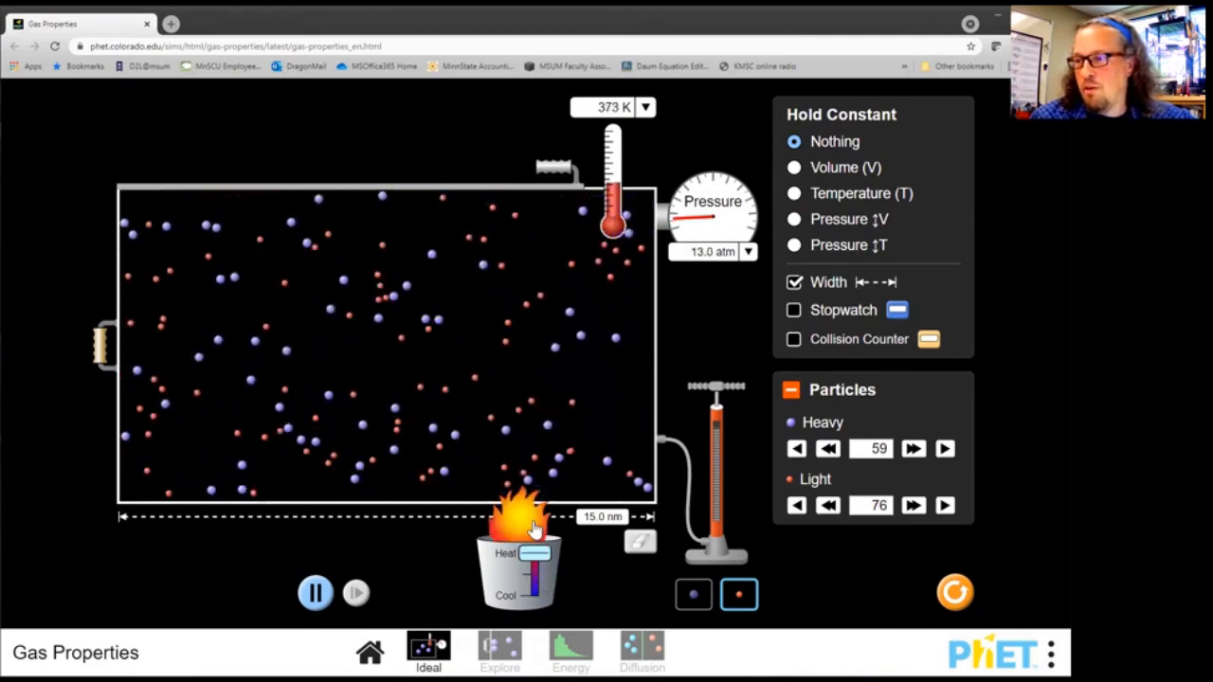
pyautogui.moveTo(534, 553); pyautogui.dragTo(546, 573)
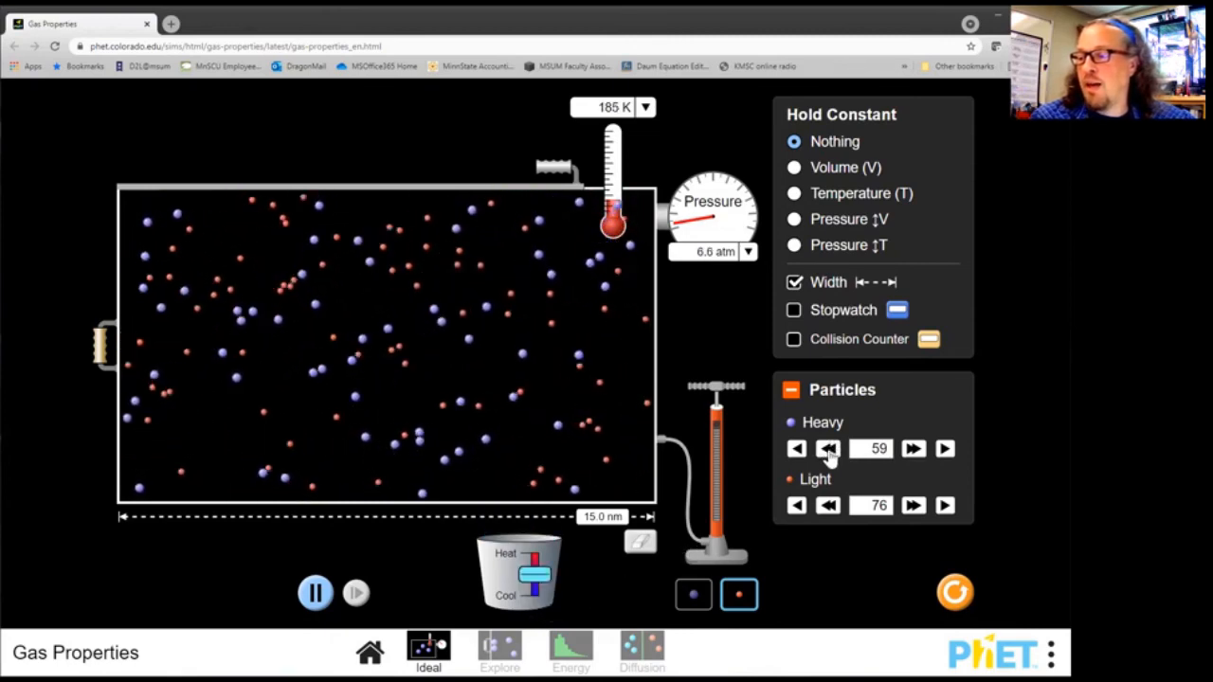
# - Reduce the heavy particle count to 50 with the Heavy spinner
pyautogui.click(795, 447)
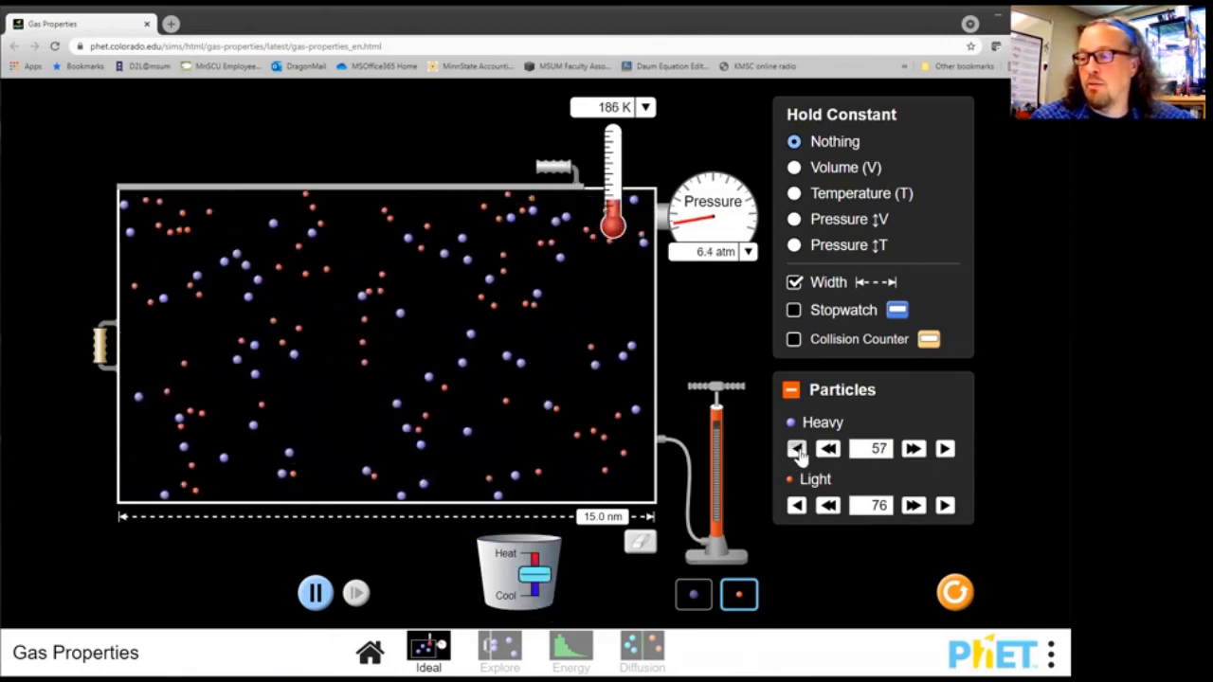
pyautogui.click(795, 447)
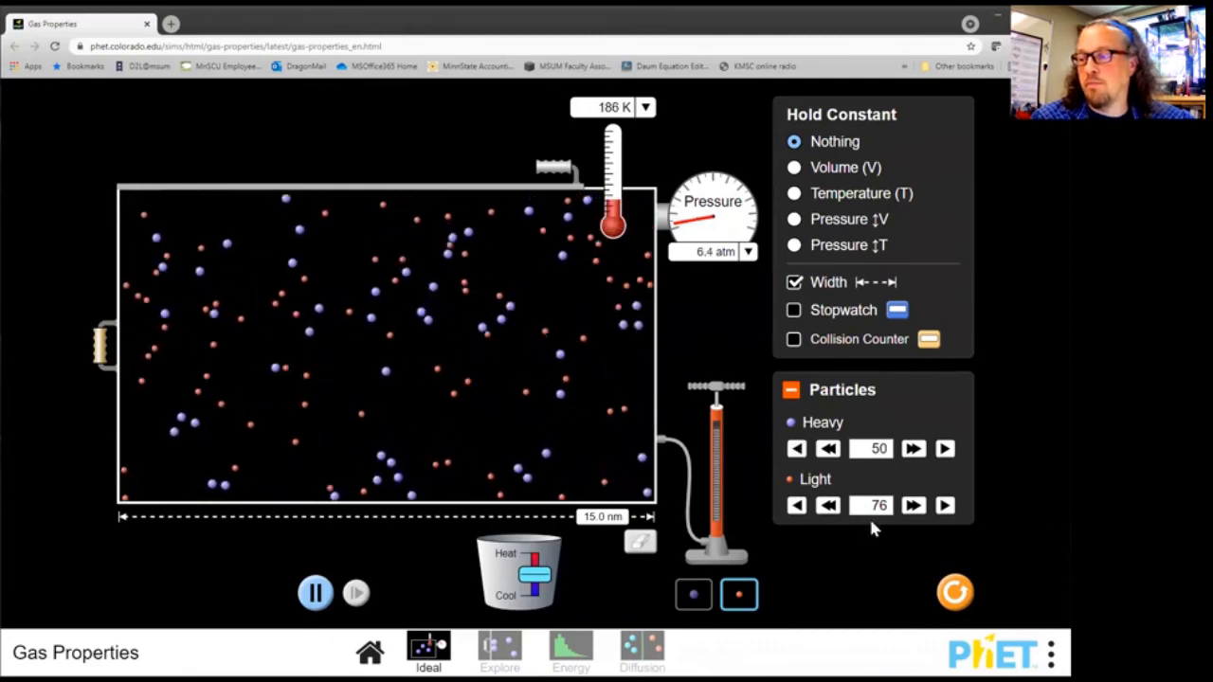